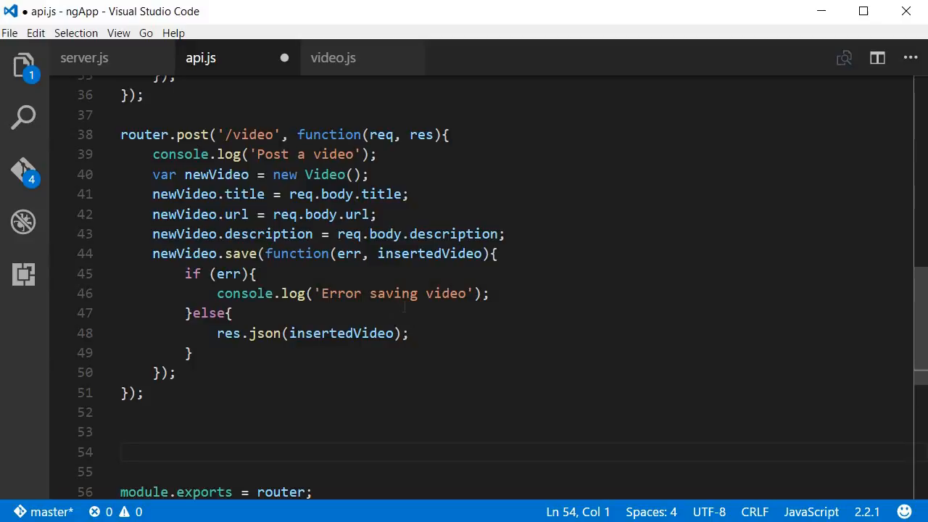
Begin a router.put route on the '/video/:id' path below the POST route.
{"action": "scroll", "scroll_direction": "down", "scroll_amount": 3}
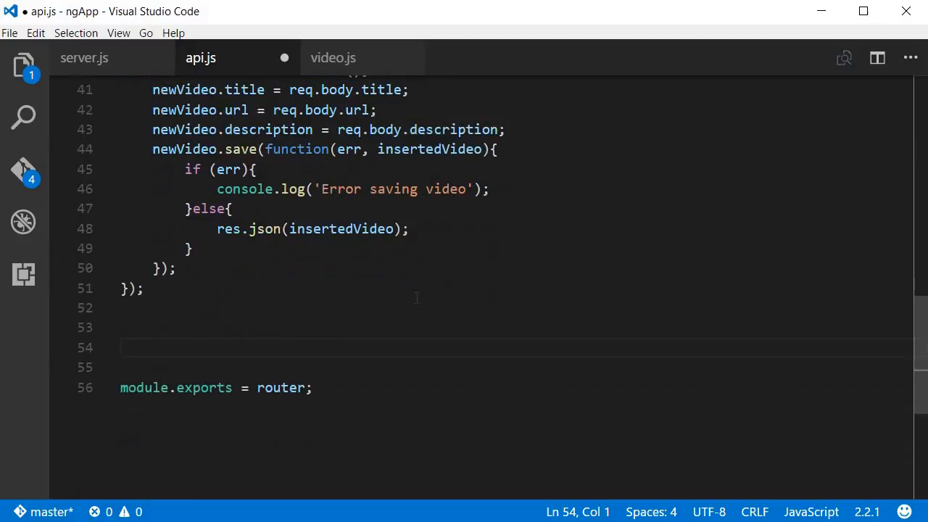
{"action": "type", "text": "r"}
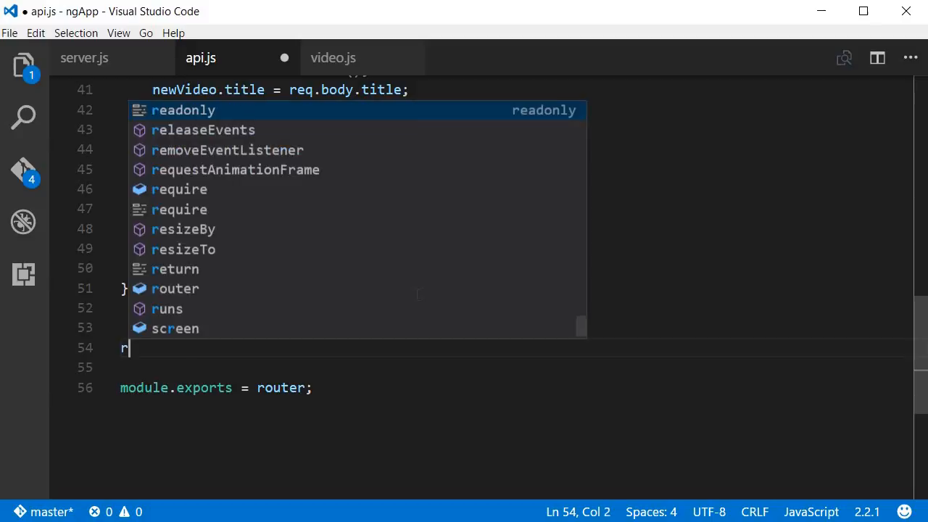
{"action": "type", "text": "outer.put("}
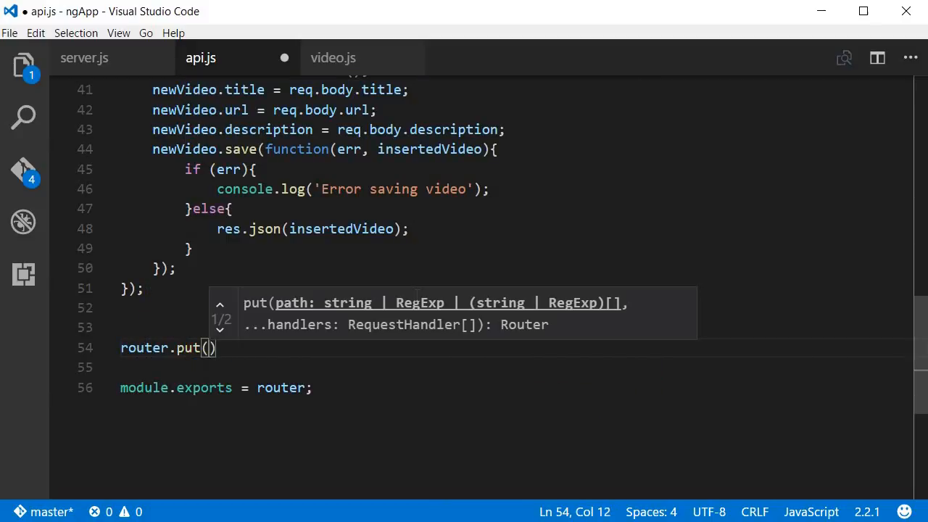
{"action": "type", "text": "''"}
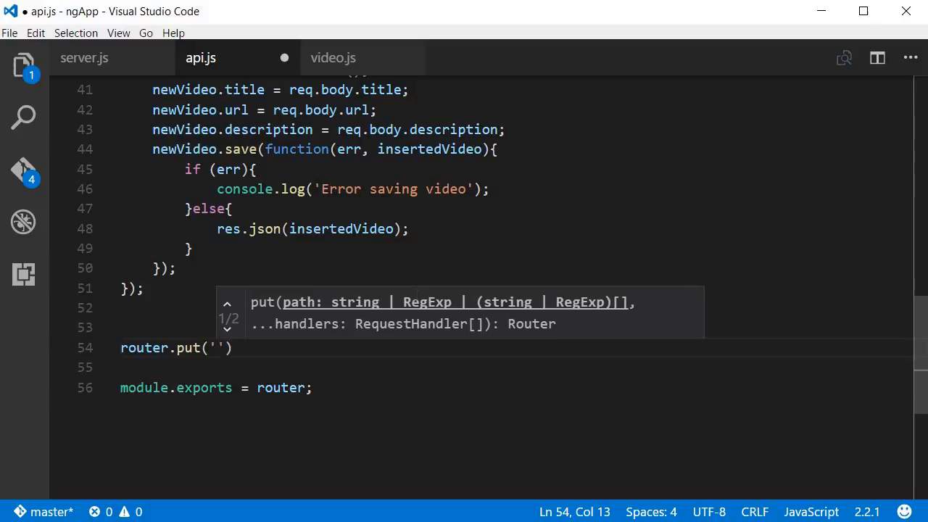
{"action": "type", "text": "/viddeo"}
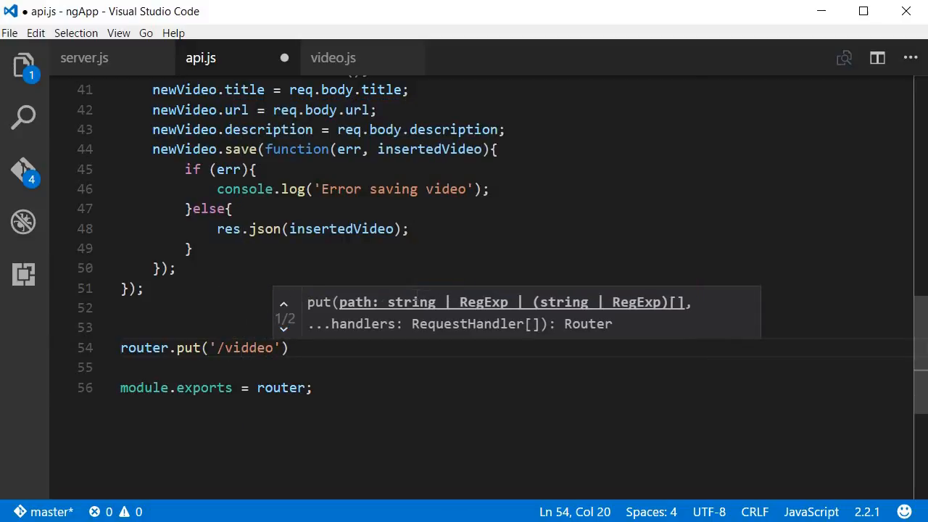
{"action": "key", "text": "BackSpace"}
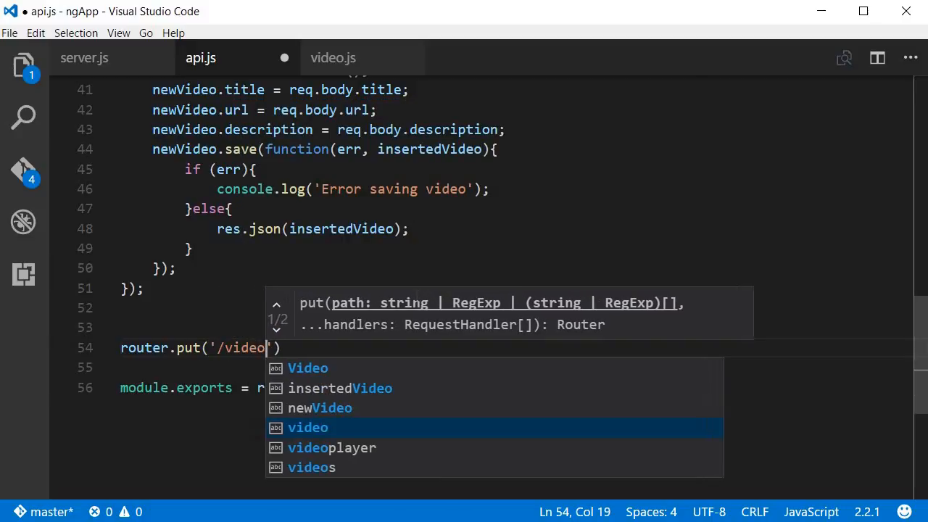
{"action": "type", "text": "/:id"}
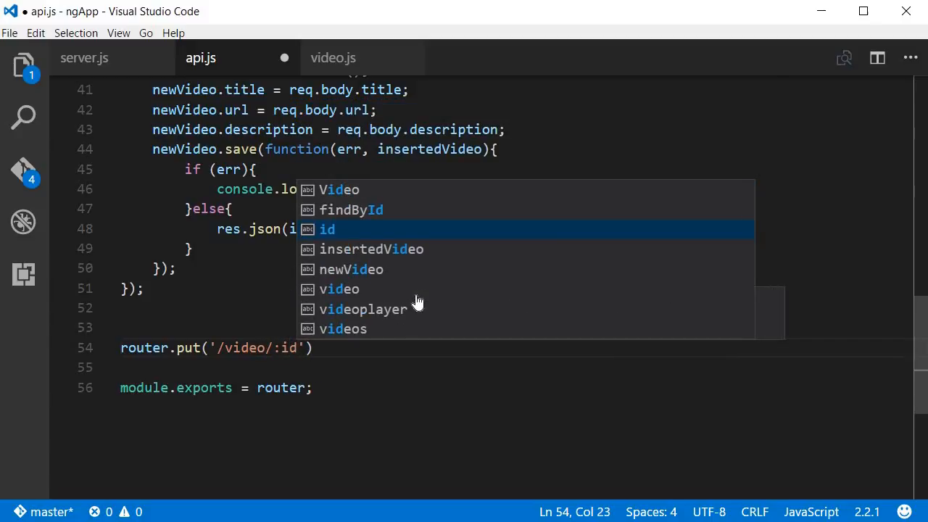
{"action": "mouse_move", "coordinate": [418, 298]}
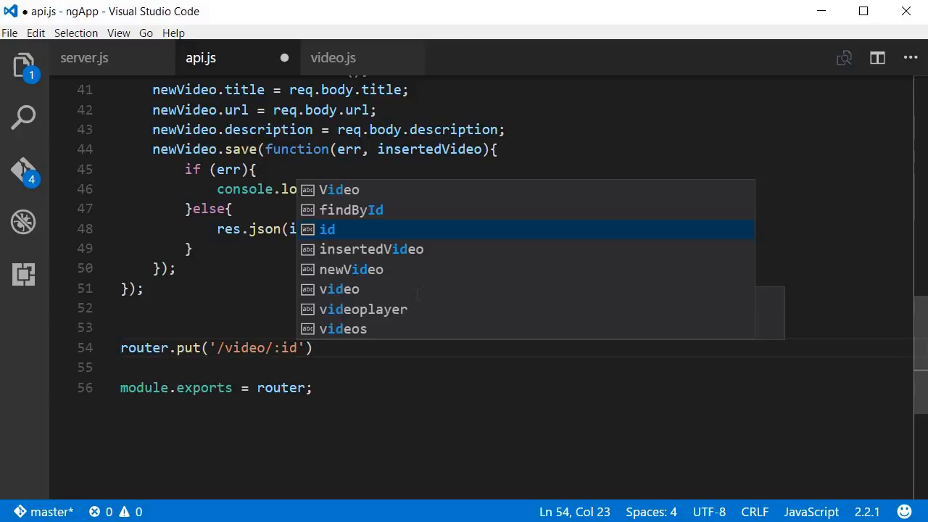
Give the PUT route an empty function(req, res){} handler.
{"action": "type", "text": ", function("}
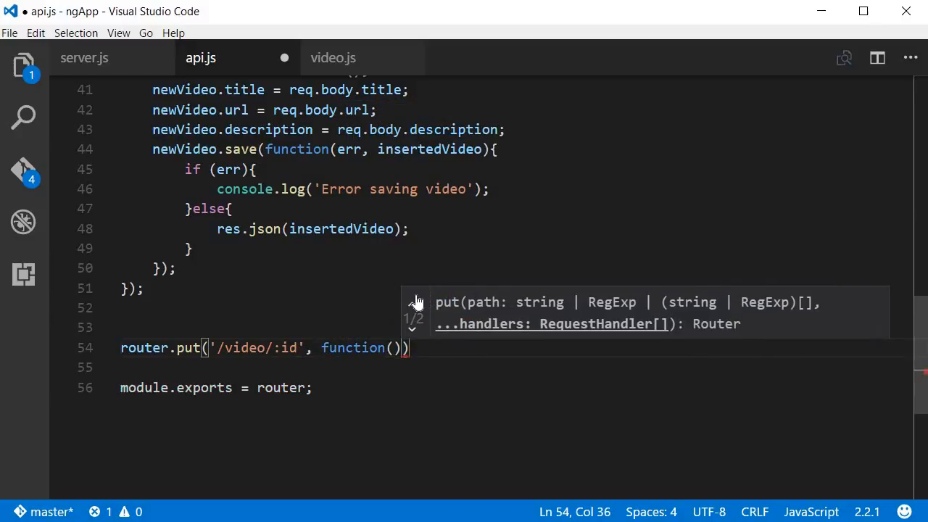
{"action": "type", "text": "{}"}
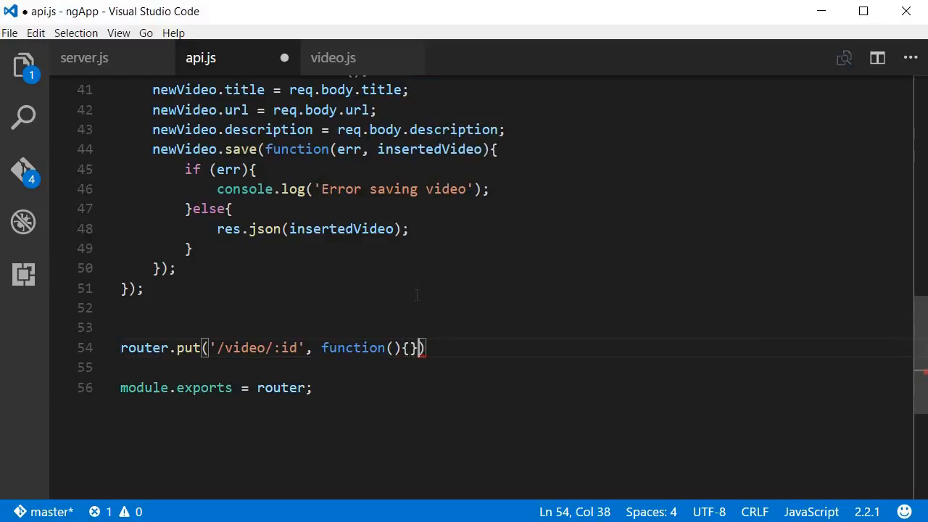
{"action": "type", "text": "re"}
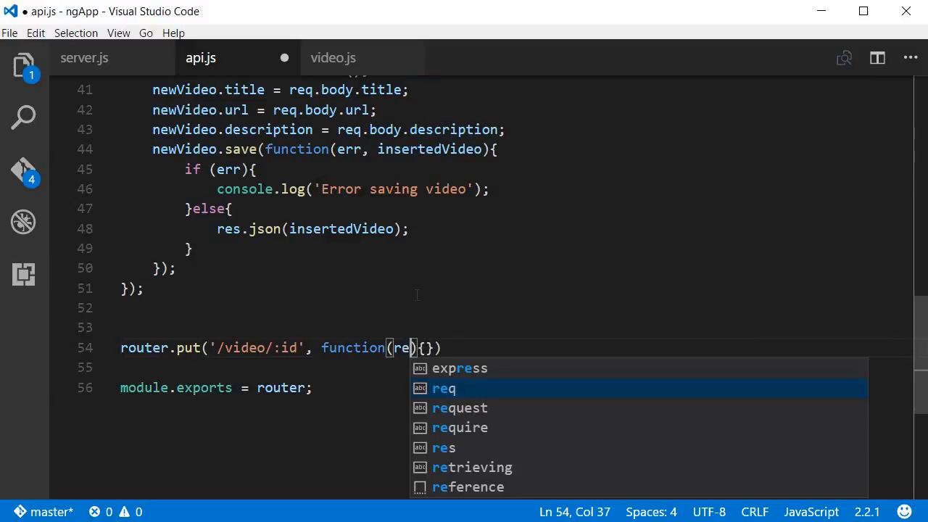
{"action": "type", "text": ", res"}
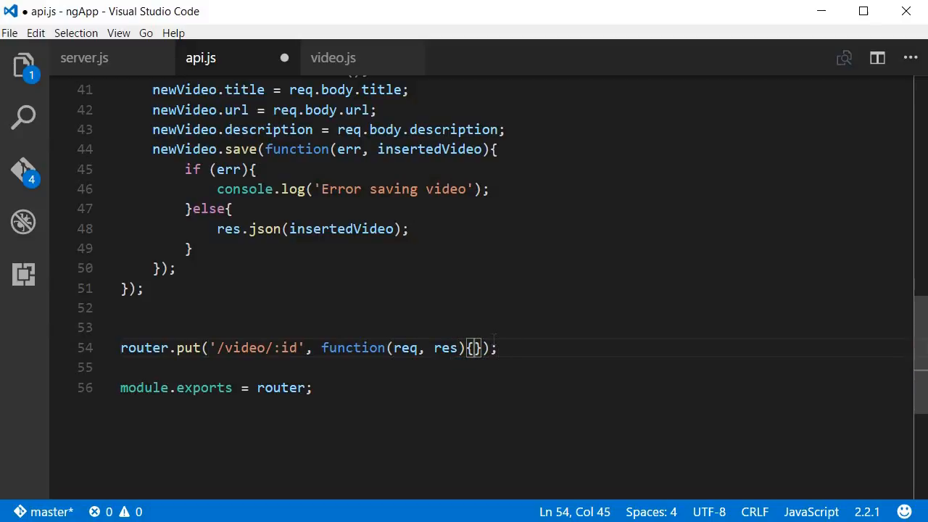
Have the PUT handler log 'Update a video' to the console.
{"action": "type", "text": "console.log('Upate"}
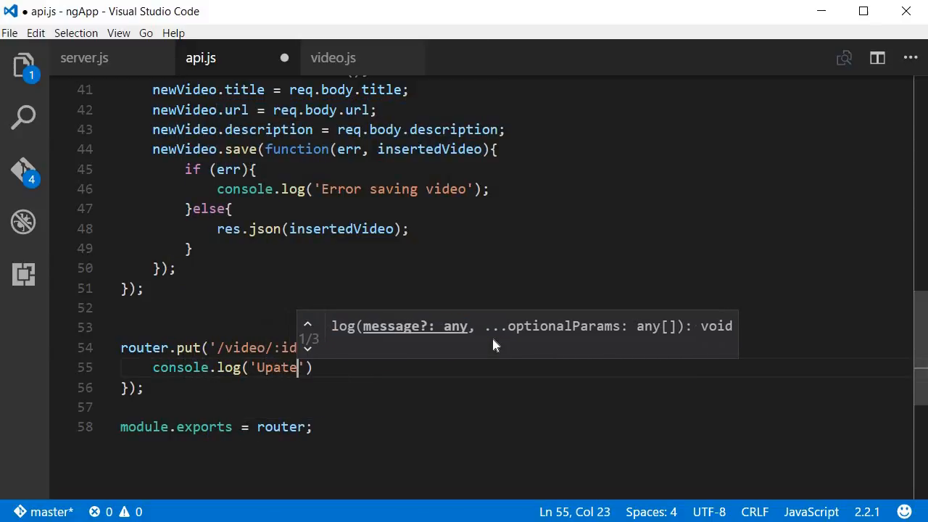
{"action": "type", "text": "date a video"}
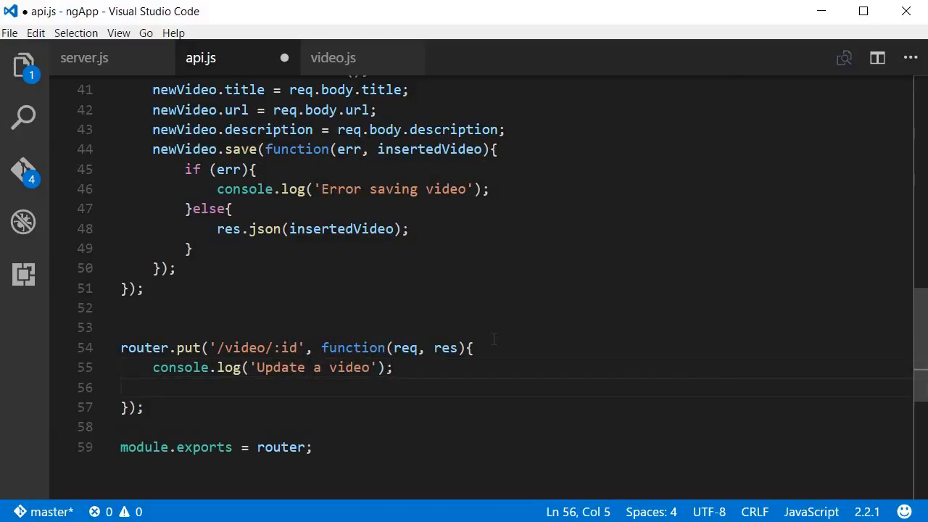
Call Video.findByIdAndUpdate with req.params.id and start the update object on a new line.
{"action": "type", "text": "Video."}
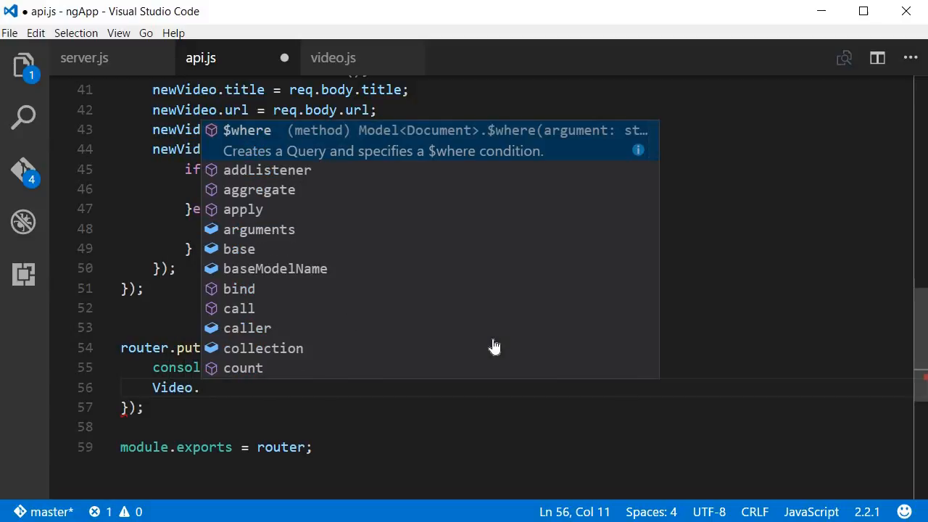
{"action": "type", "text": "findByIdAndUpdate"}
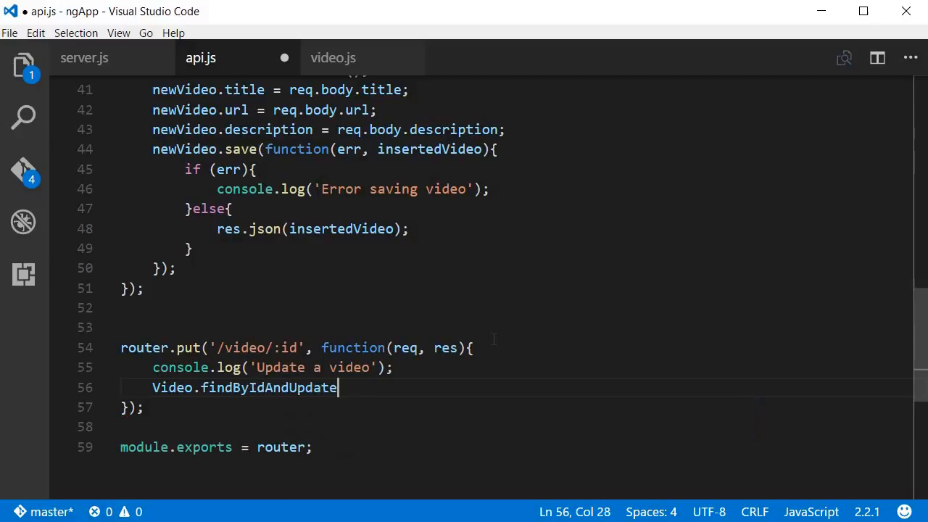
{"action": "type", "text": "()"}
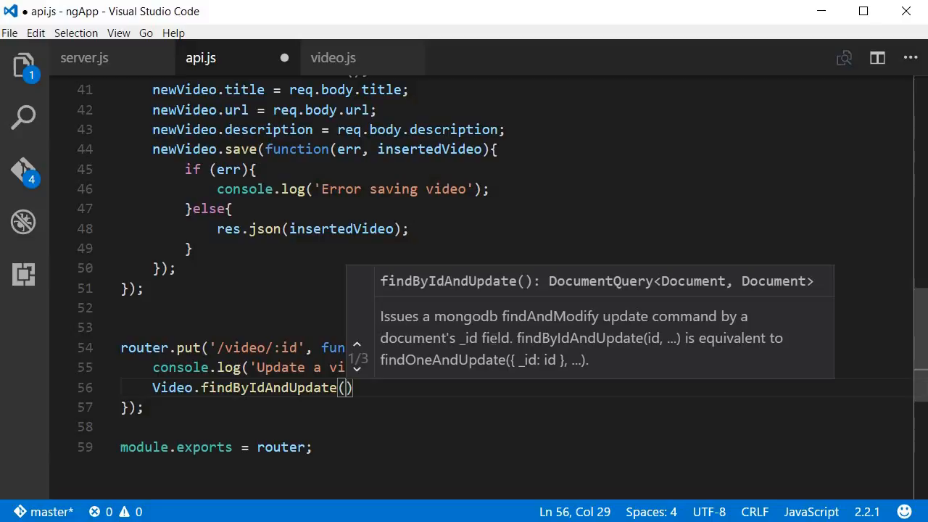
{"action": "type", "text": "req"}
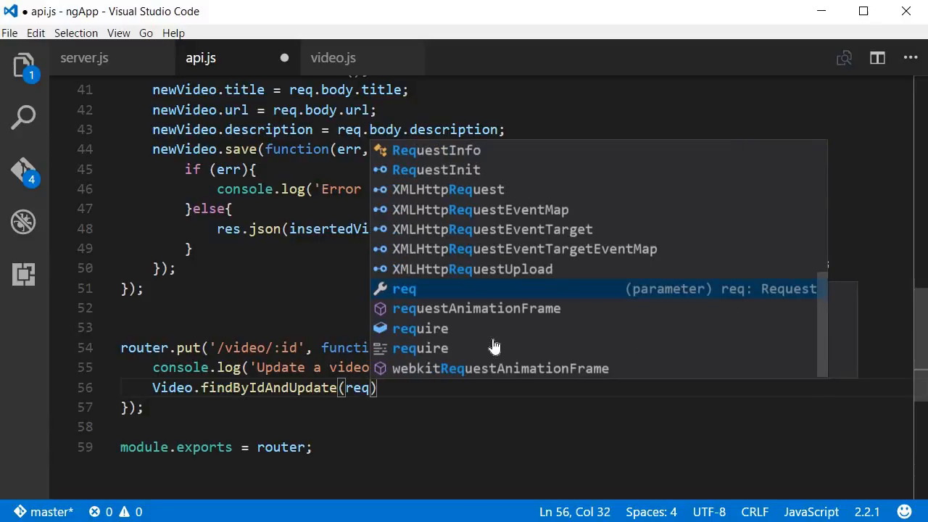
{"action": "type", "text": ".params"}
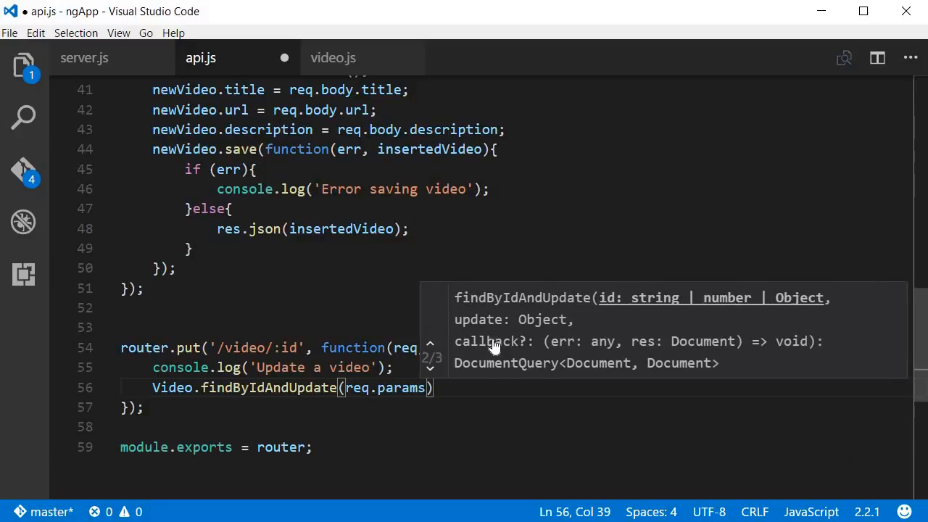
{"action": "type", "text": "id"}
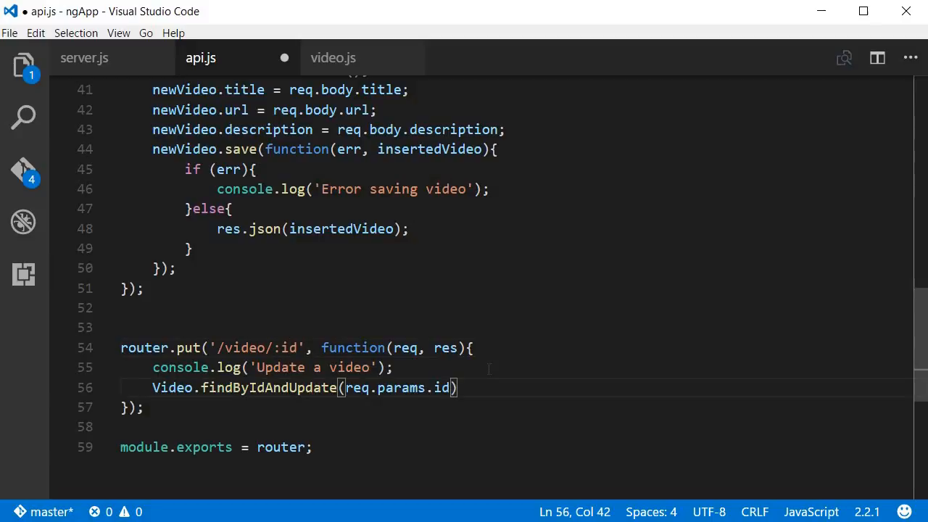
{"action": "key", "text": "Enter"}
{"action": "type", "text": "{"}
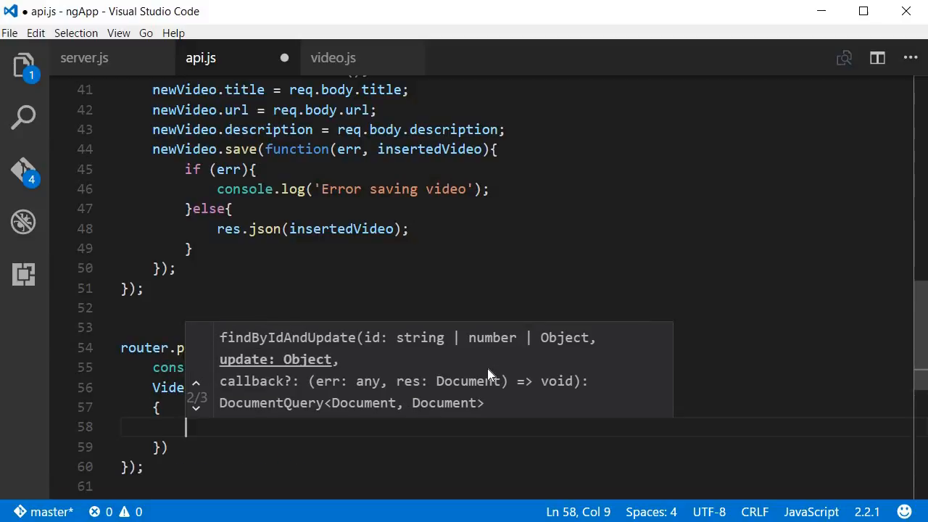
Start a $set object assigning title from req.body.title.
{"action": "type", "text": "$set:"}
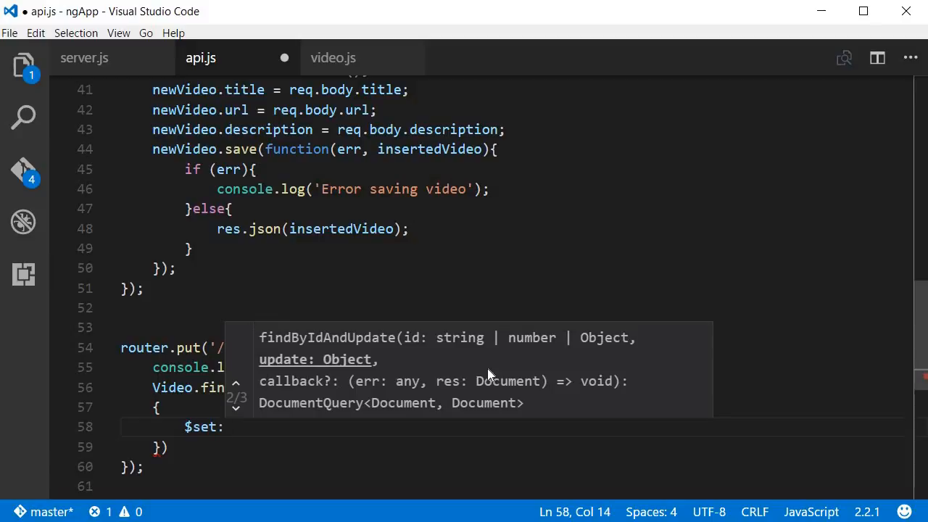
{"action": "type", "text": "{}"}
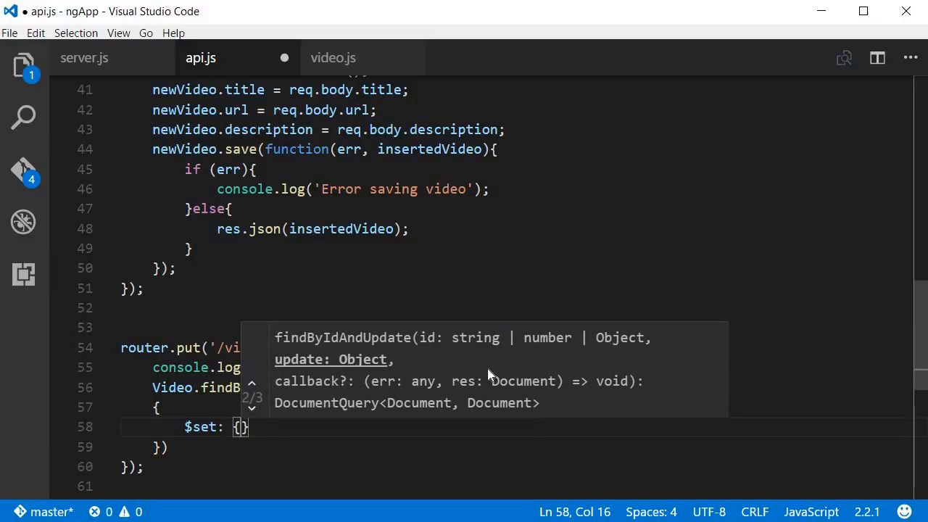
{"action": "type", "text": "title"}
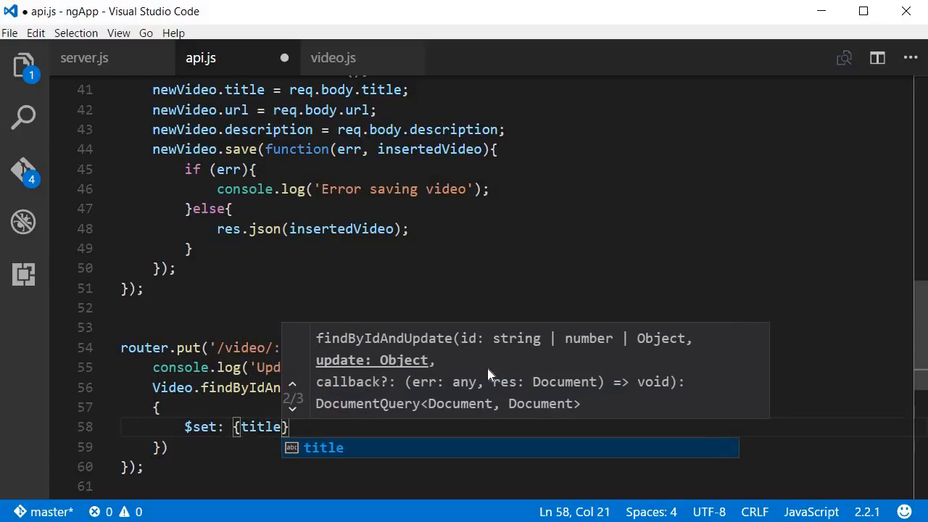
{"action": "type", "text": "req."}
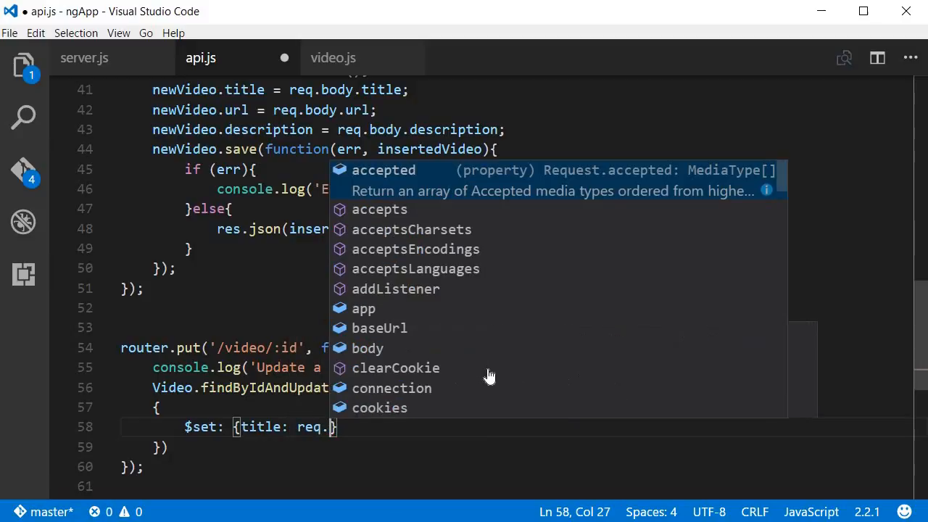
{"action": "type", "text": "body.title,"}
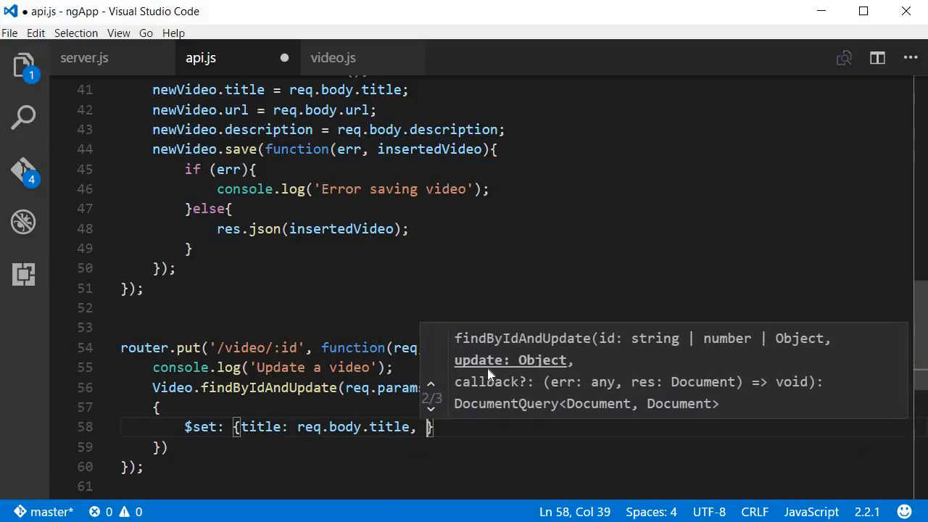
Add url: req.body.url and description: req.body.description to the $set object.
{"action": "type", "text": "url:"}
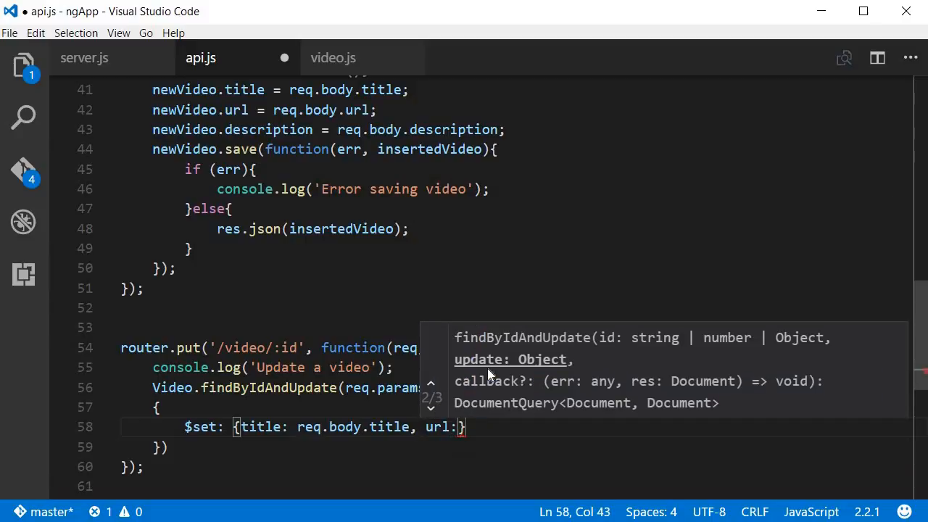
{"action": "type", "text": "req.body"}
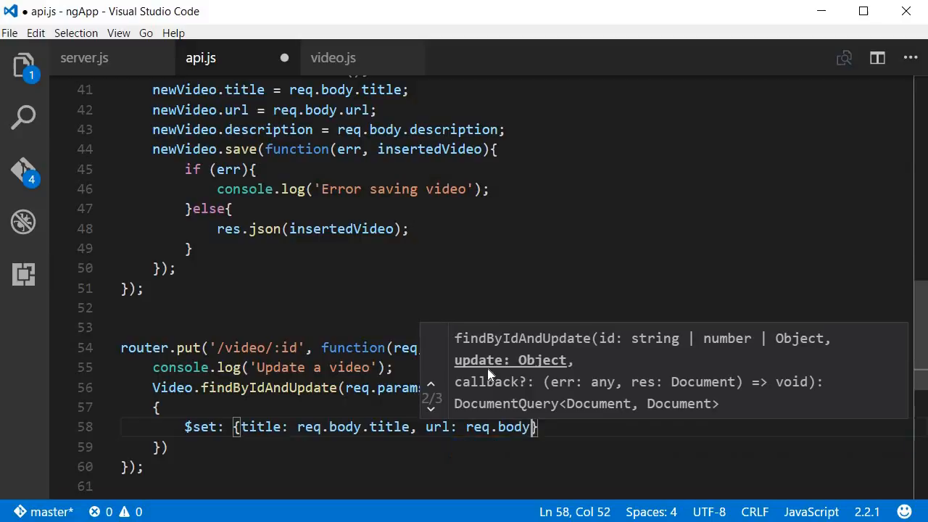
{"action": "type", "text": "url"}
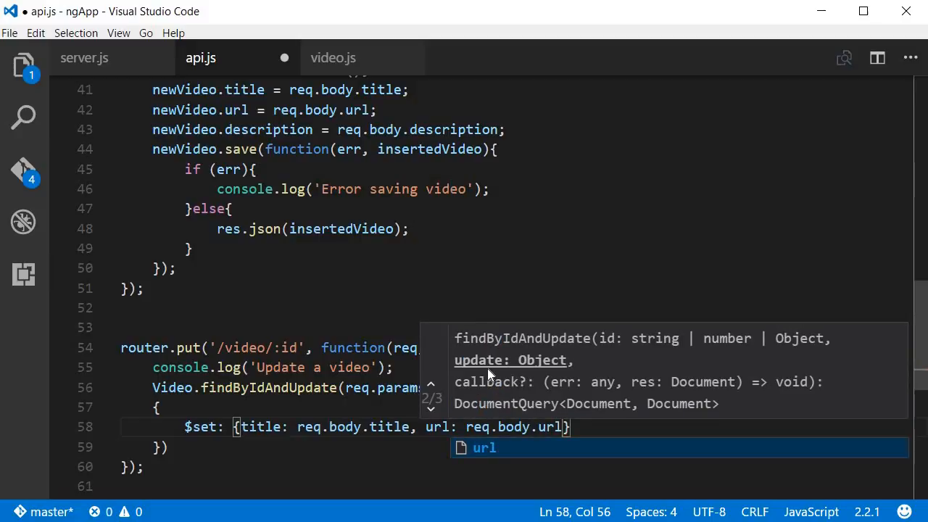
{"action": "type", "text": ", description: req.body."}
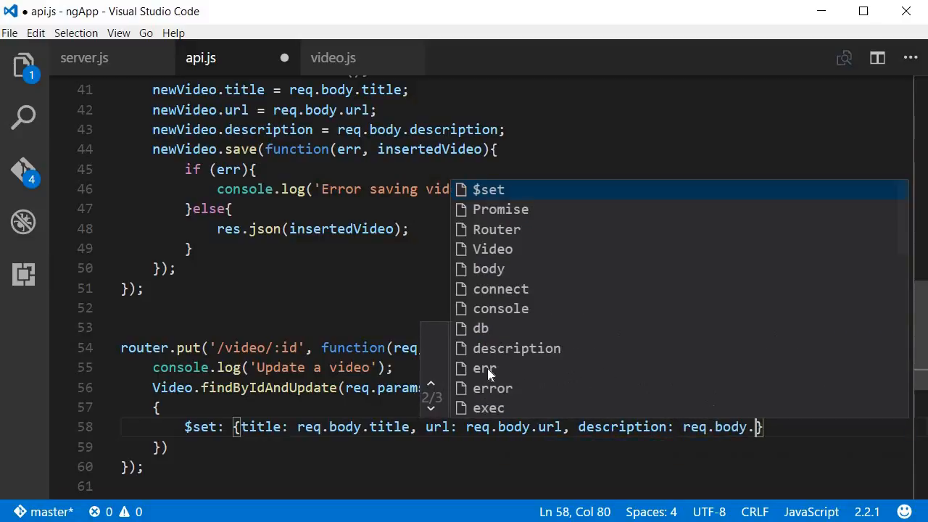
{"action": "type", "text": "description}"}
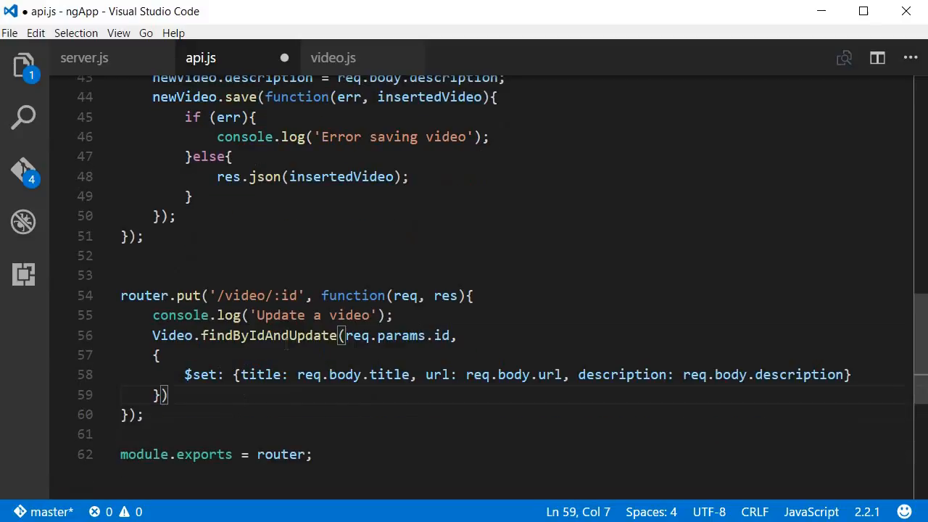
Add a { new: true } options object and a function() callback, with the call's closing parenthesis below it.
{"action": "scroll", "scroll_direction": "down", "scroll_amount": 3}
{"action": "type", "text": ","}
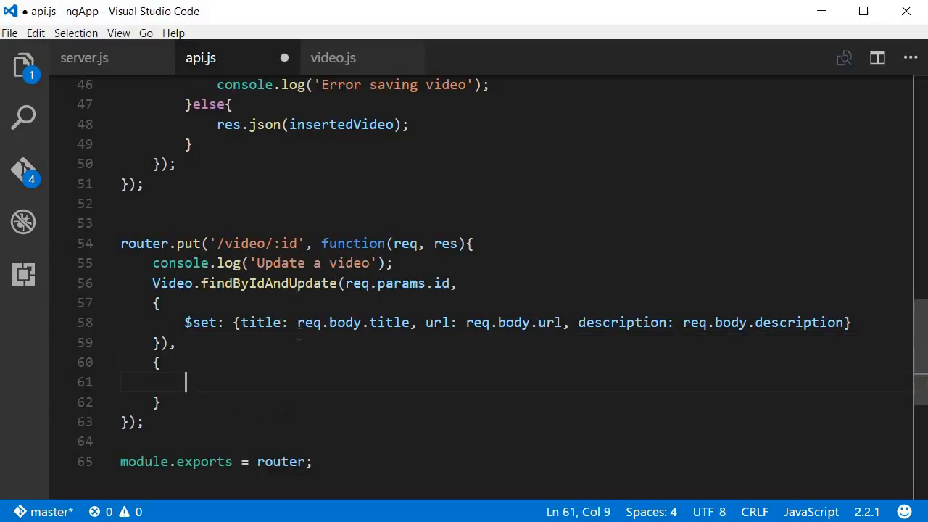
{"action": "type", "text": "new: true"}
{"action": "left_click", "coordinate": [516, 402]}
{"action": "type", "text": ","}
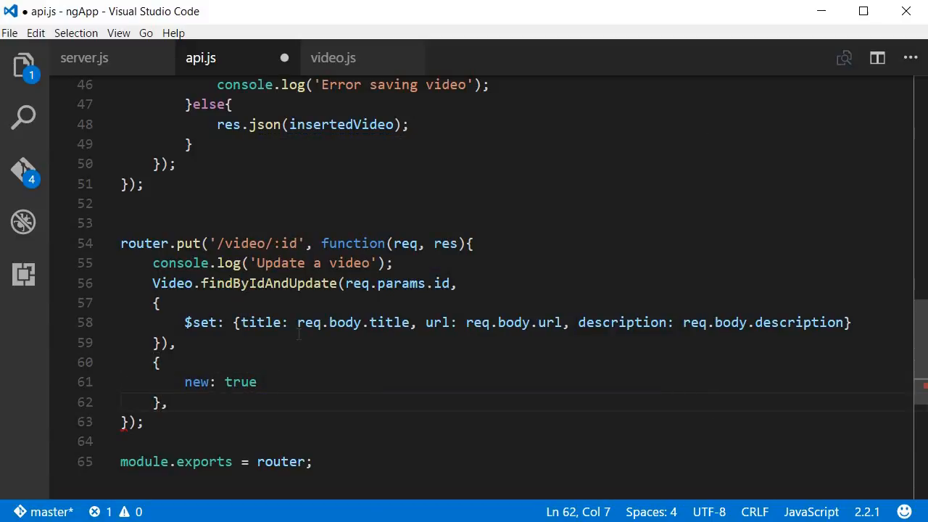
{"action": "type", "text": "function("}
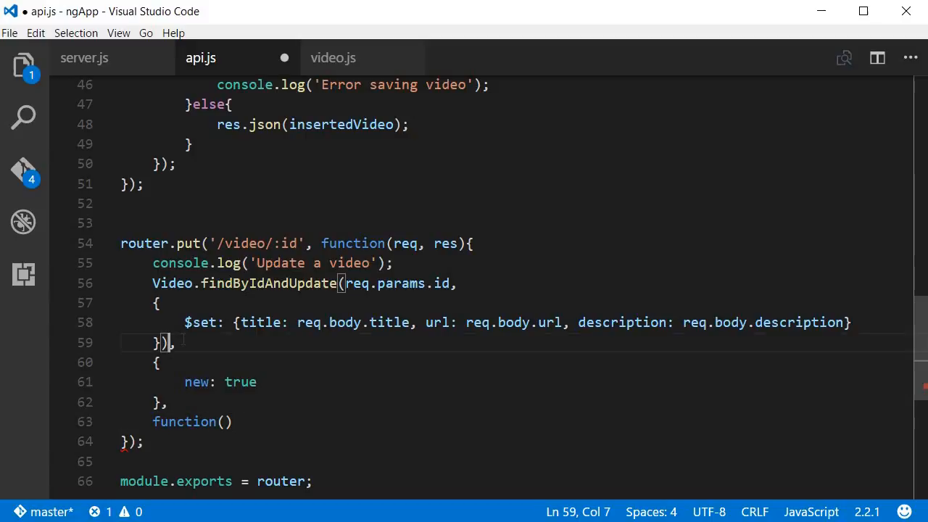
{"action": "key", "text": "Backspace"}
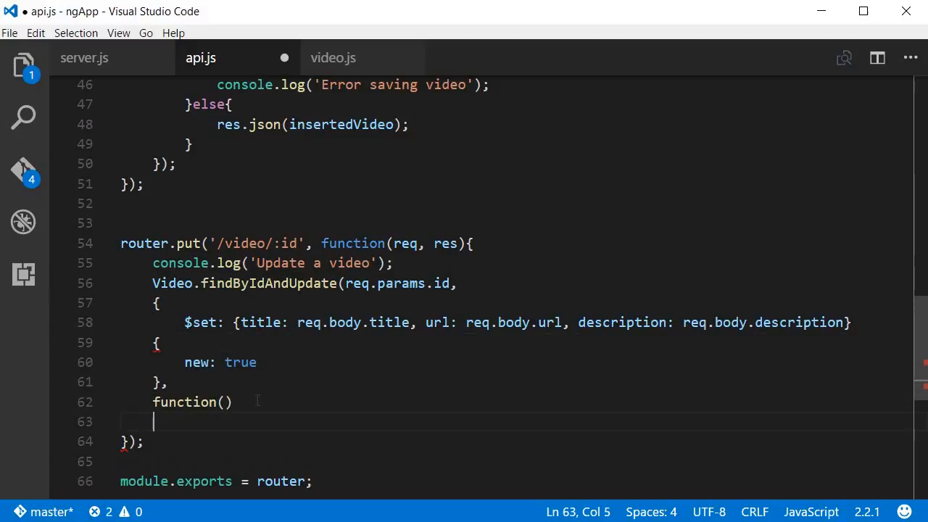
{"action": "type", "text": ")"}
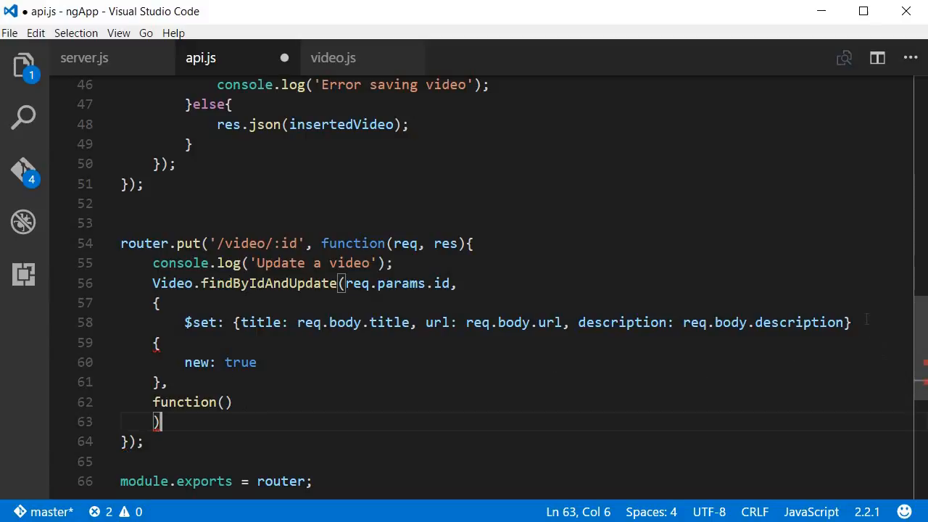
{"action": "left_click", "coordinate": [854, 322]}
{"action": "type", "text": "},"}
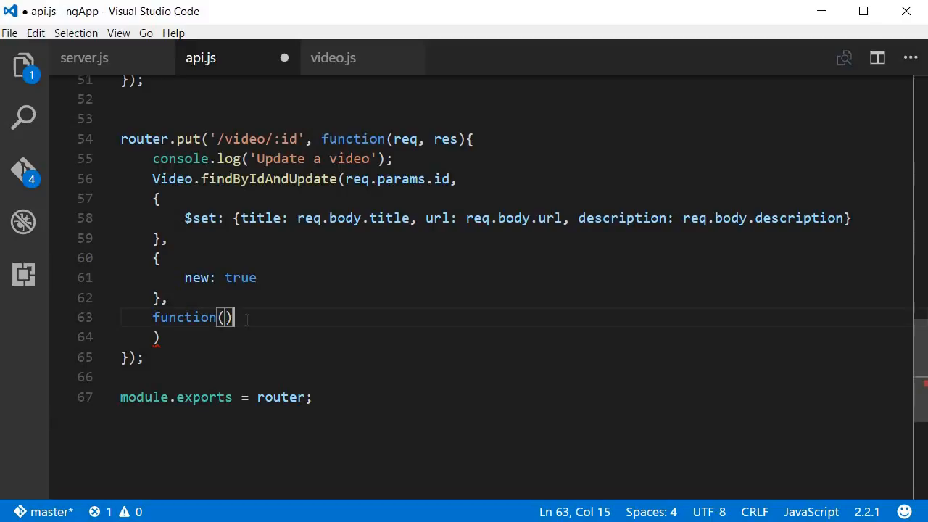
Give the callback a body and the parameters (err, updatedVideo).
{"action": "type", "text": "{}"}
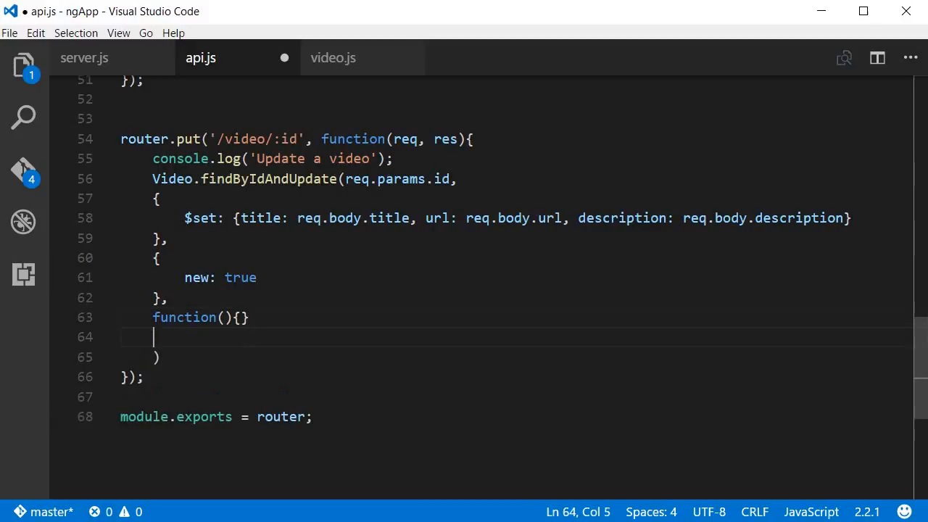
{"action": "left_click", "coordinate": [223, 316]}
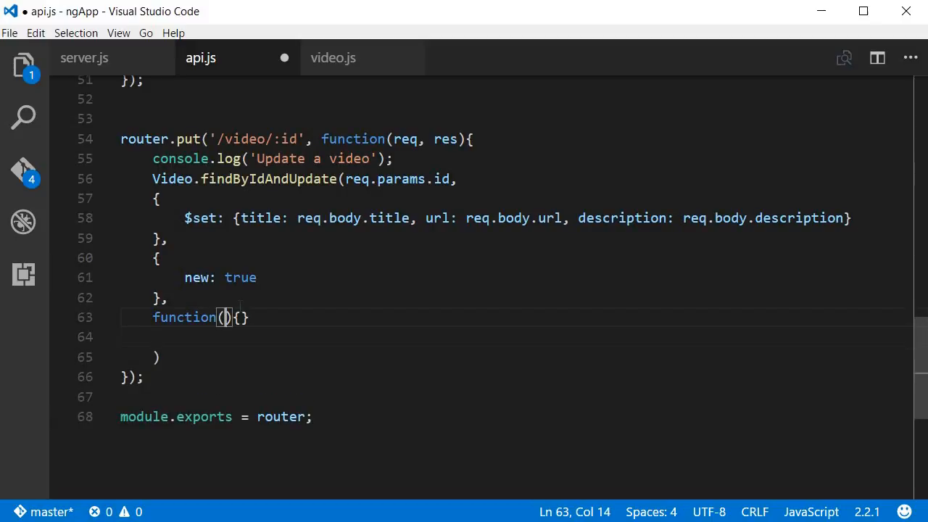
{"action": "type", "text": "err,"}
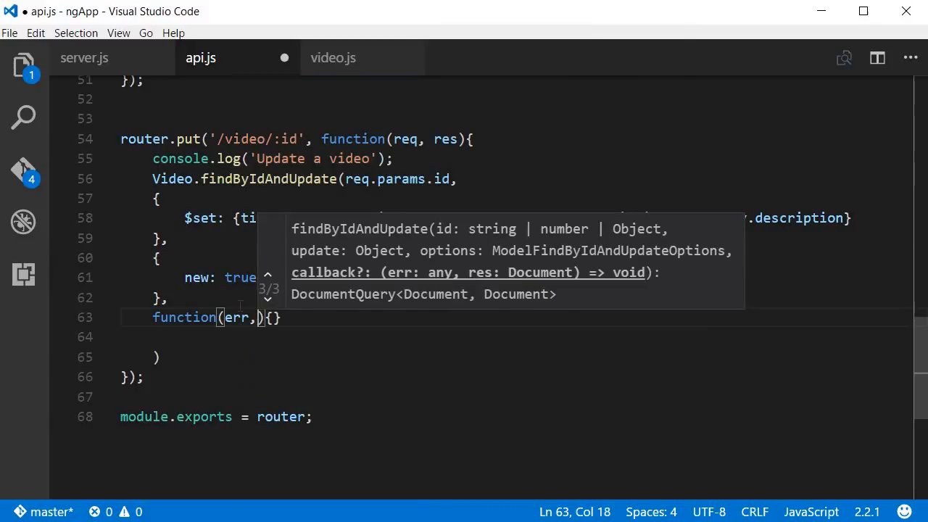
{"action": "type", "text": "updated"}
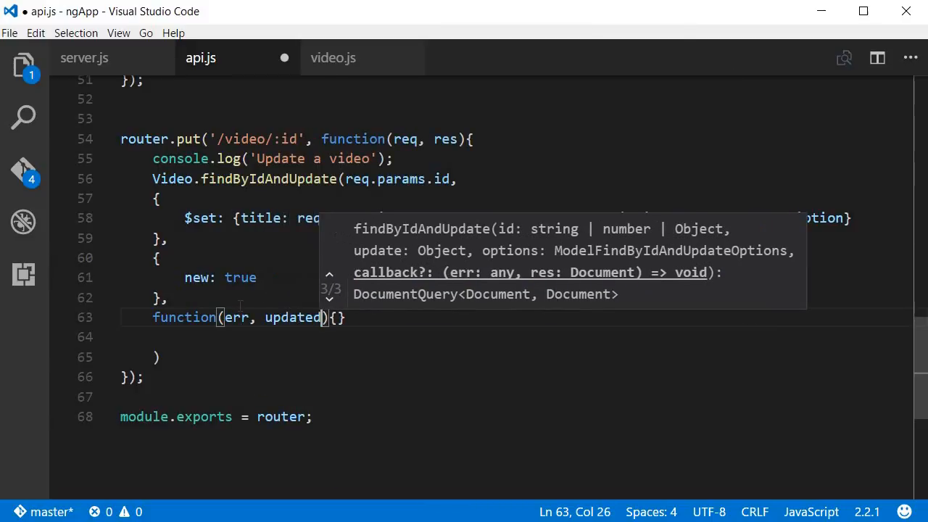
{"action": "type", "text": "Video"}
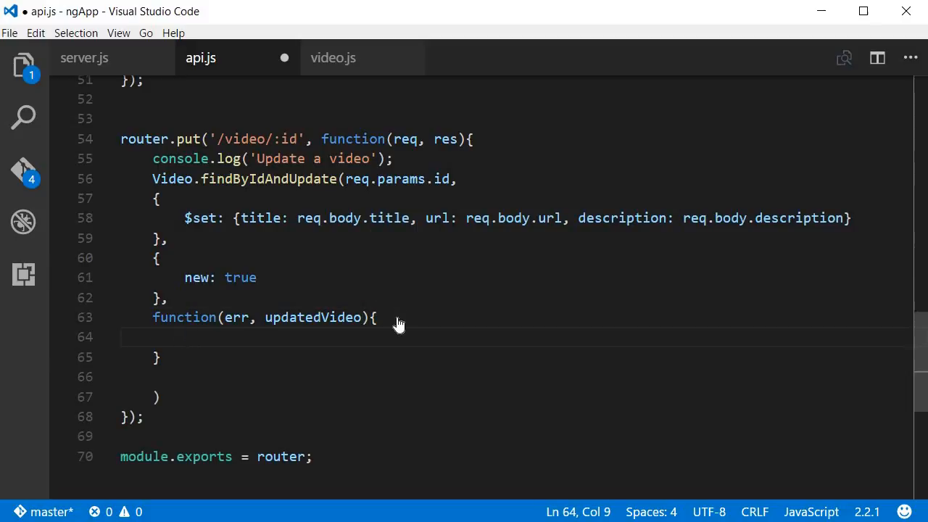
On error send "Error updating video", otherwise respond with res.json(updatedVideo), and save.
{"action": "type", "text": "if(err){"}
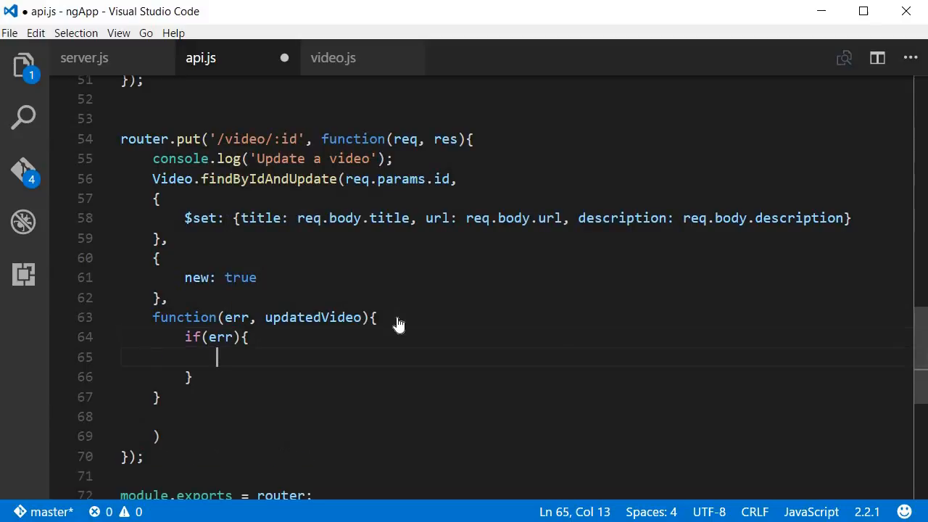
{"action": "type", "text": "res.send"}
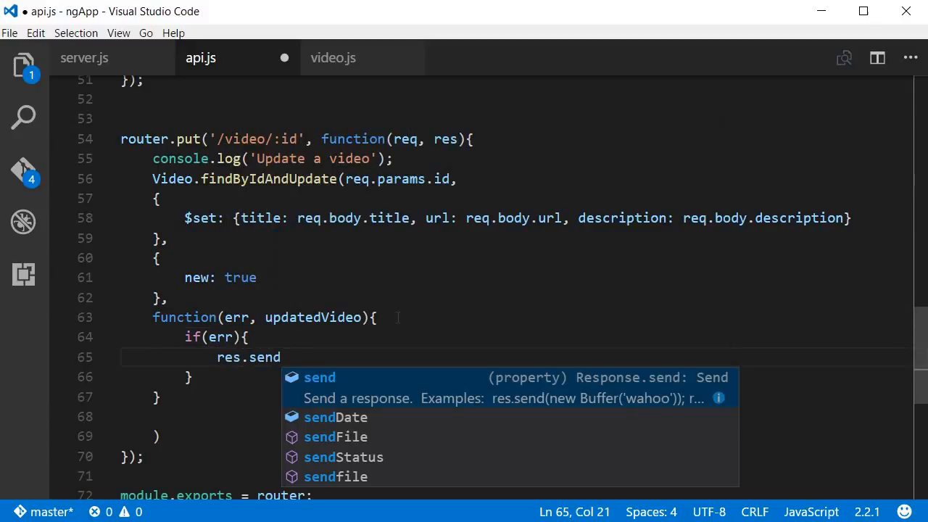
{"action": "type", "text": "(\"Error"}
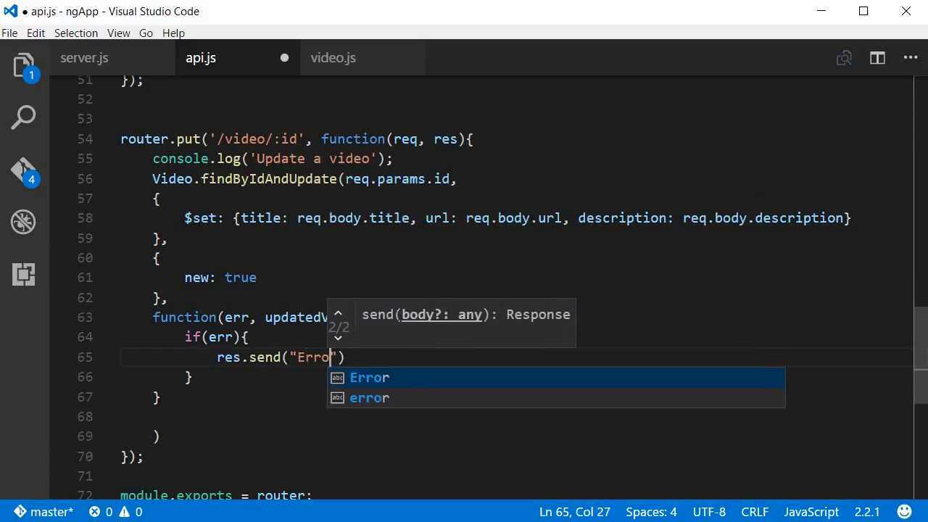
{"action": "type", "text": "updating video"}
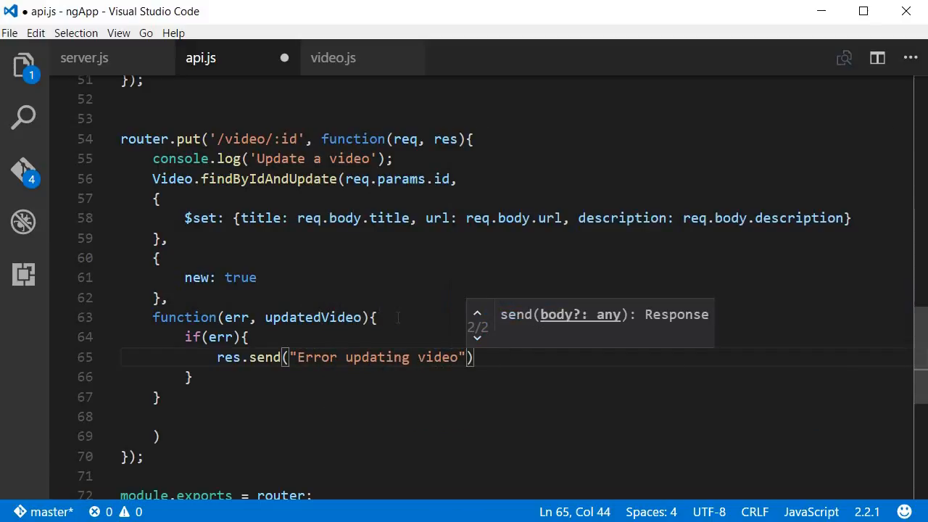
{"action": "type", "text": ";"}
{"action": "left_click", "coordinate": [516, 377]}
{"action": "type", "text": "else{"}
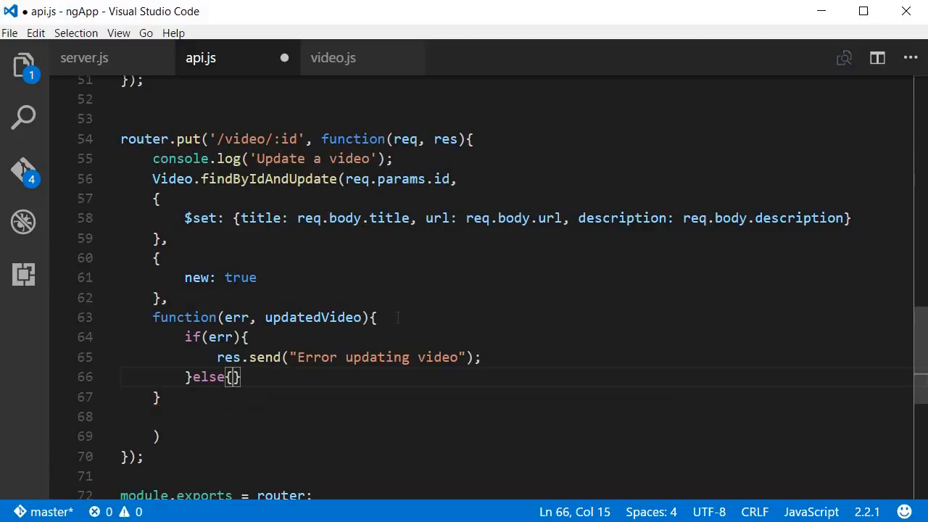
{"action": "type", "text": "res.json("}
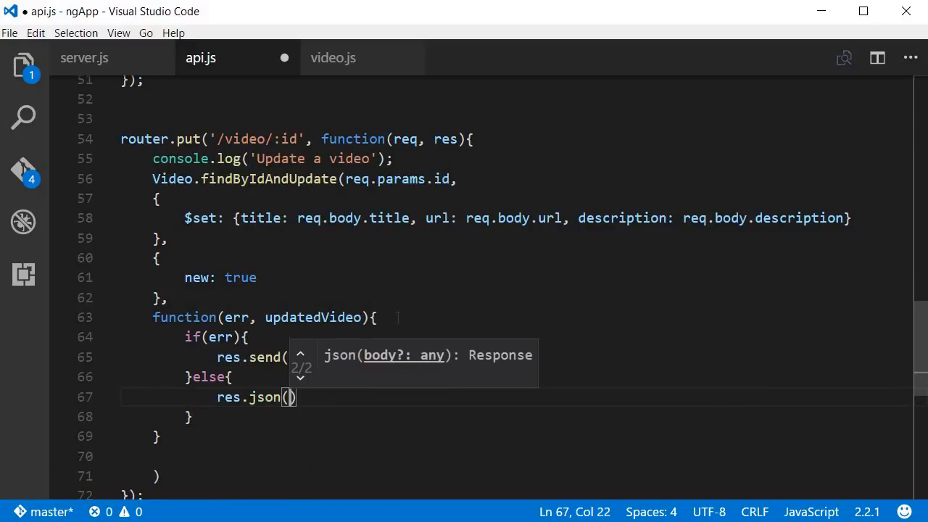
{"action": "type", "text": "updatedVideo"}
{"action": "left_click", "coordinate": [516, 475]}
{"action": "type", "text": ";"}
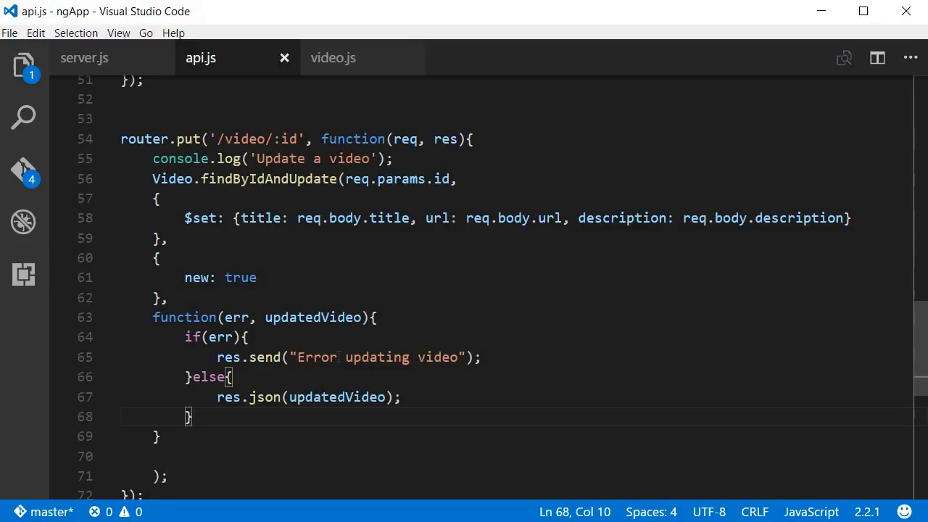
{"action": "scroll", "scroll_direction": "up", "scroll_amount": 3}
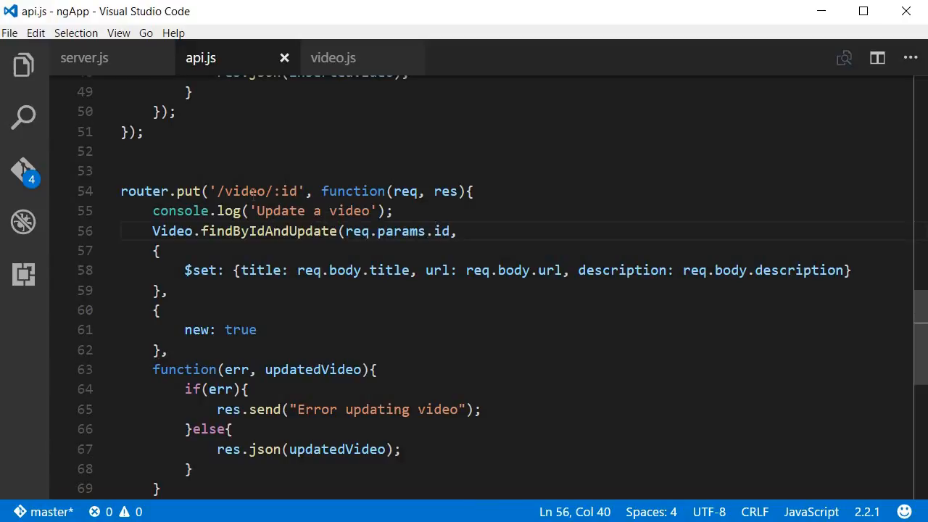
{"action": "double_click", "coordinate": [288, 192]}
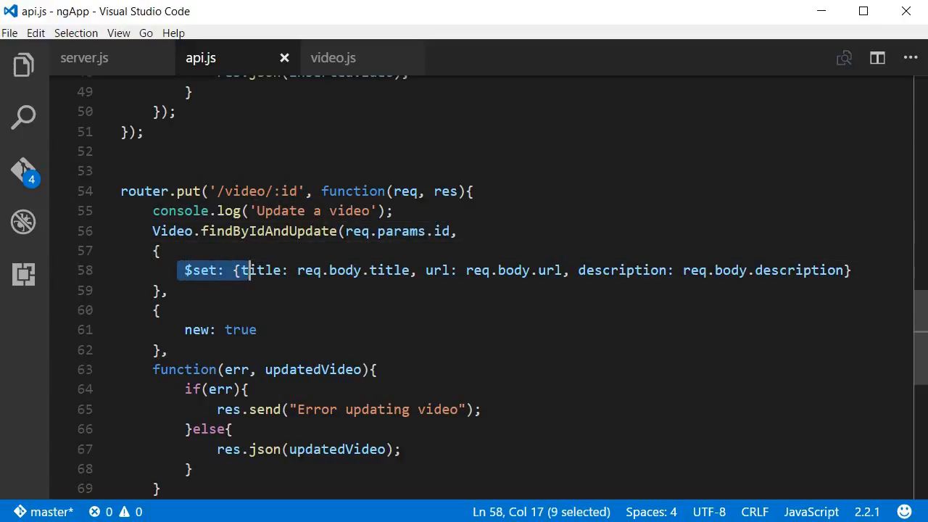
{"action": "left_click_drag", "start_coordinate": [246, 270], "coordinate": [419, 269]}
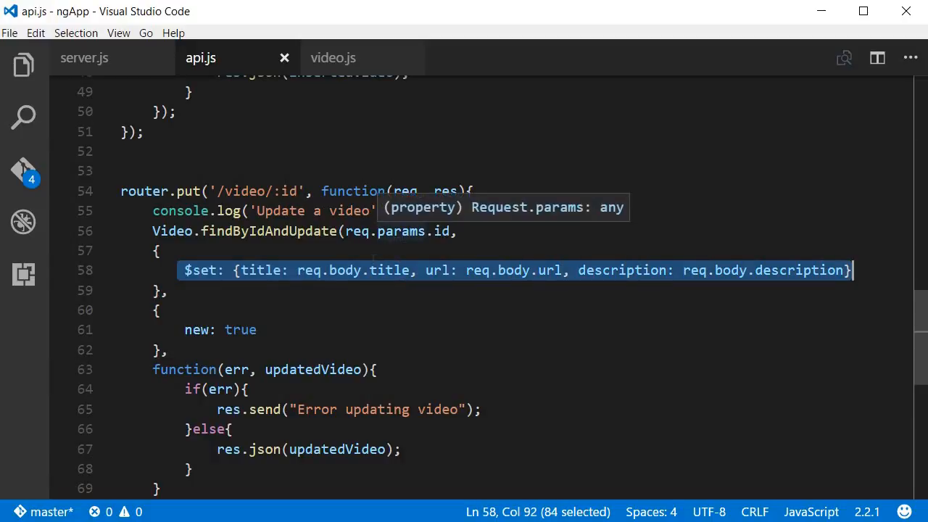
{"action": "mouse_move", "coordinate": [327, 287]}
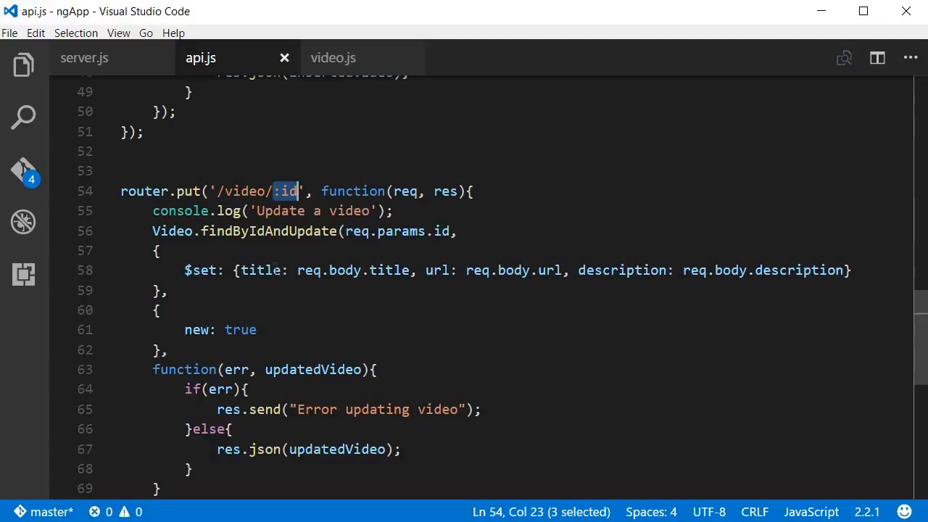
{"action": "double_click", "coordinate": [261, 271]}
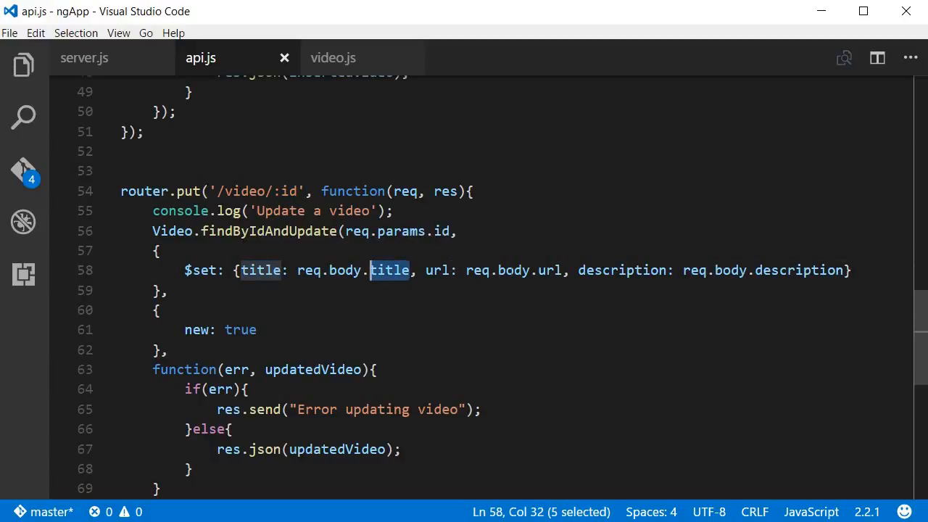
{"action": "double_click", "coordinate": [620, 270]}
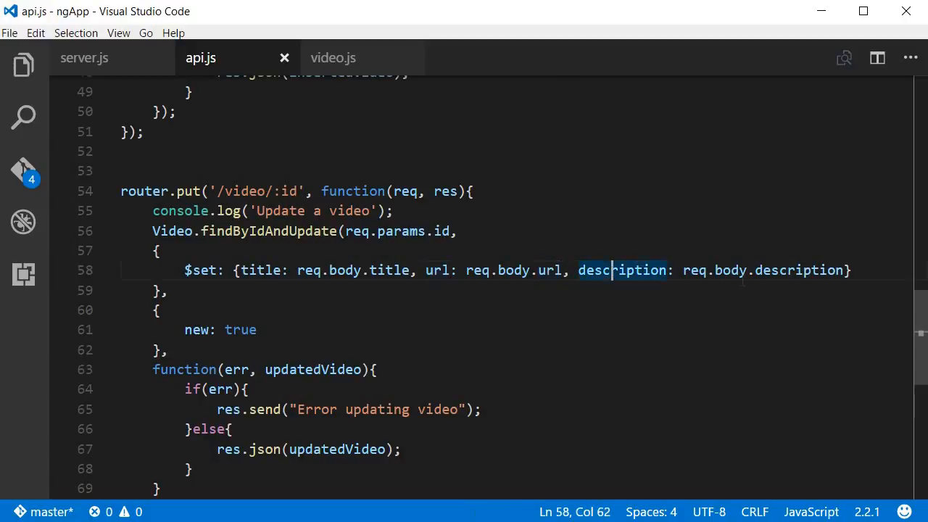
{"action": "double_click", "coordinate": [797, 270]}
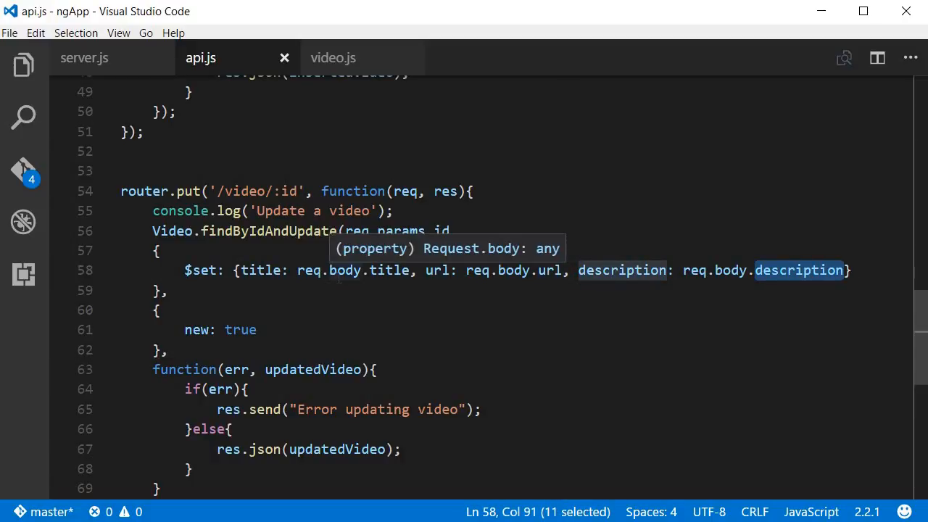
{"action": "mouse_move", "coordinate": [308, 271]}
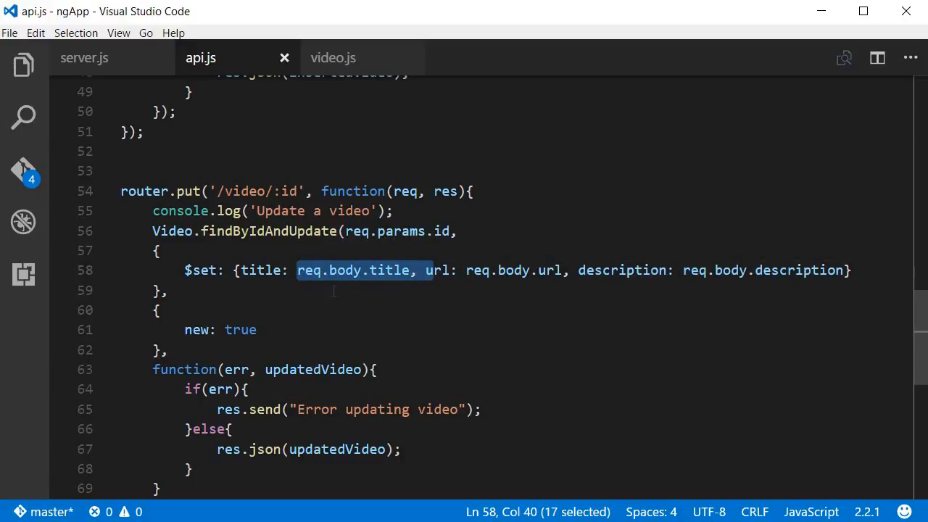
{"action": "mouse_move", "coordinate": [500, 278]}
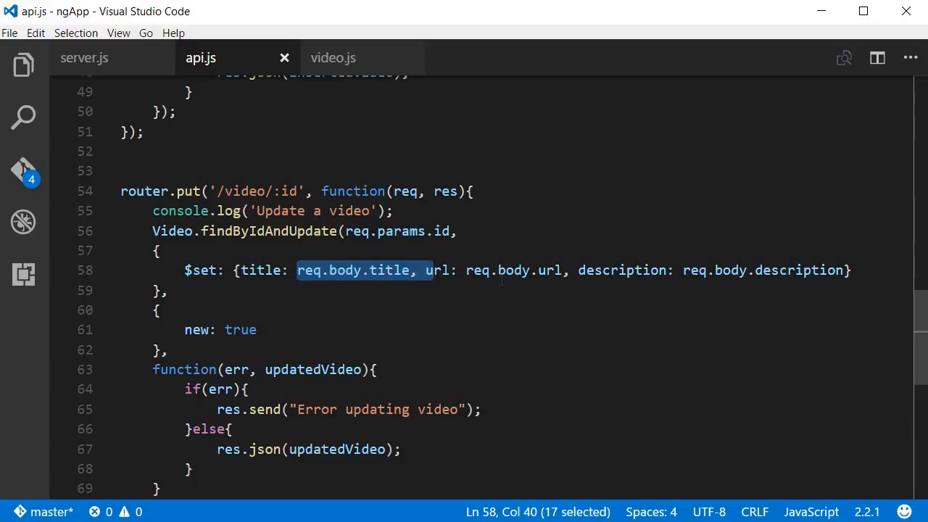
{"action": "left_click", "coordinate": [171, 290]}
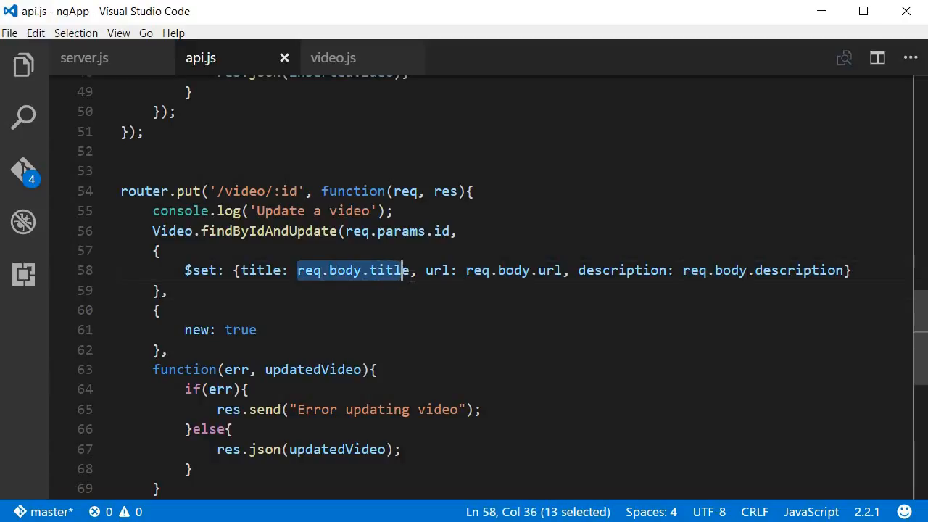
{"action": "key", "text": "shift+right"}
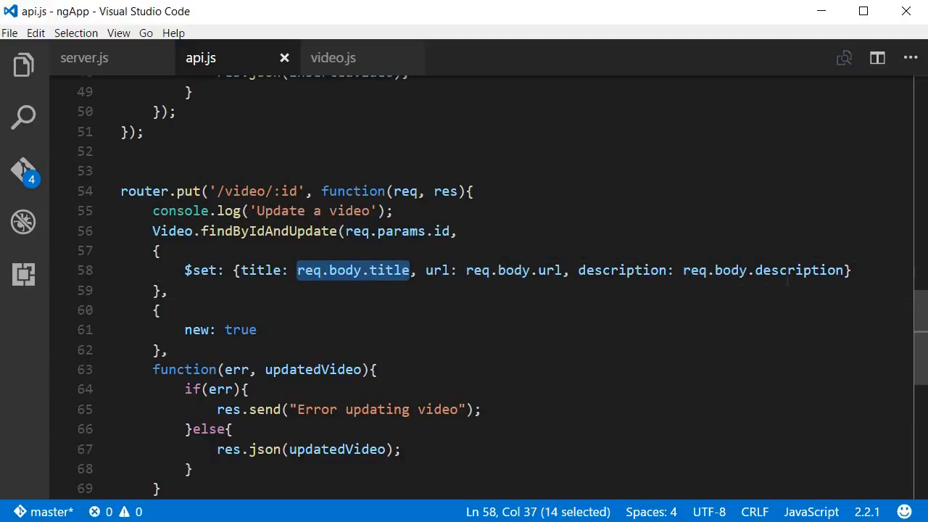
{"action": "scroll", "scroll_direction": "down", "scroll_amount": 3}
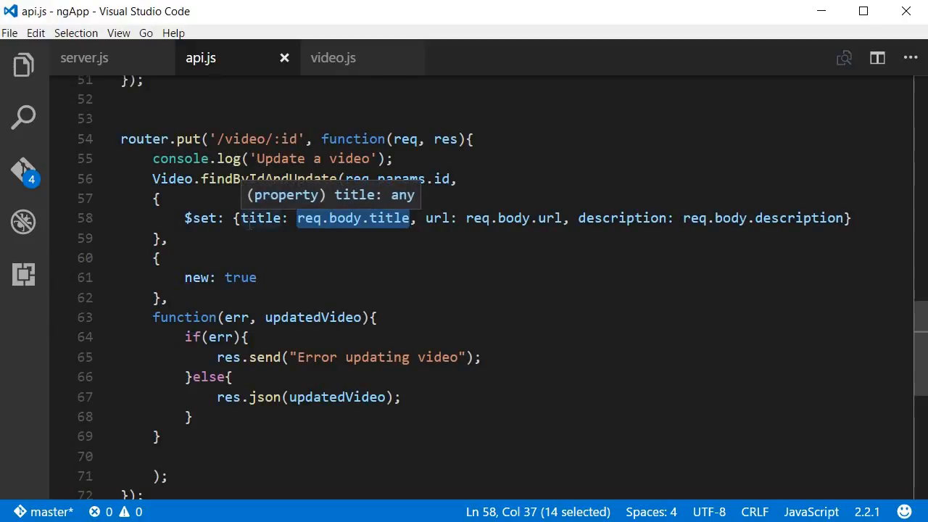
{"action": "scroll", "scroll_direction": "down", "scroll_amount": 3}
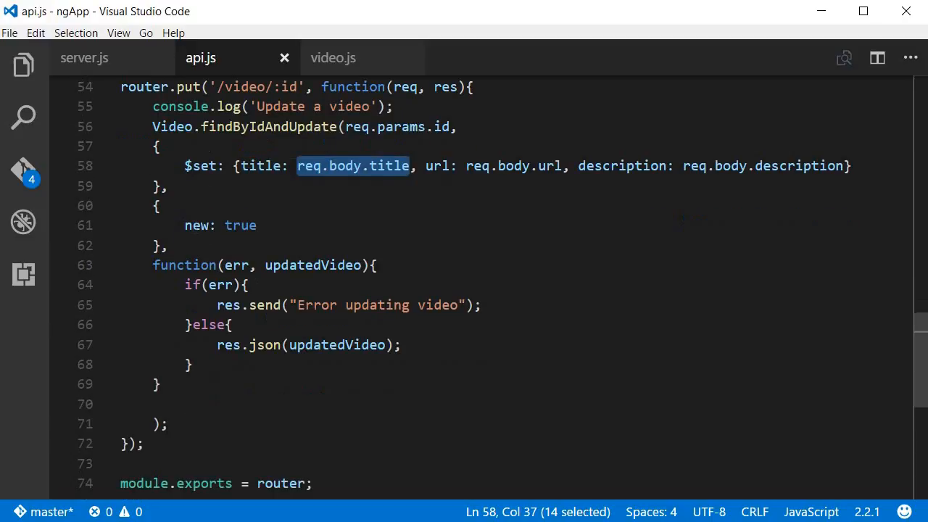
{"action": "left_click", "coordinate": [184, 226]}
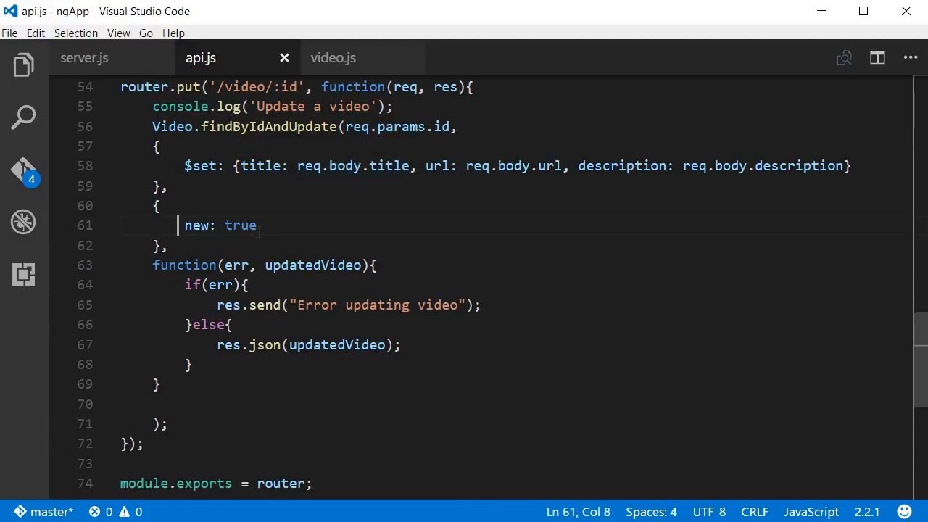
{"action": "left_click", "coordinate": [275, 226]}
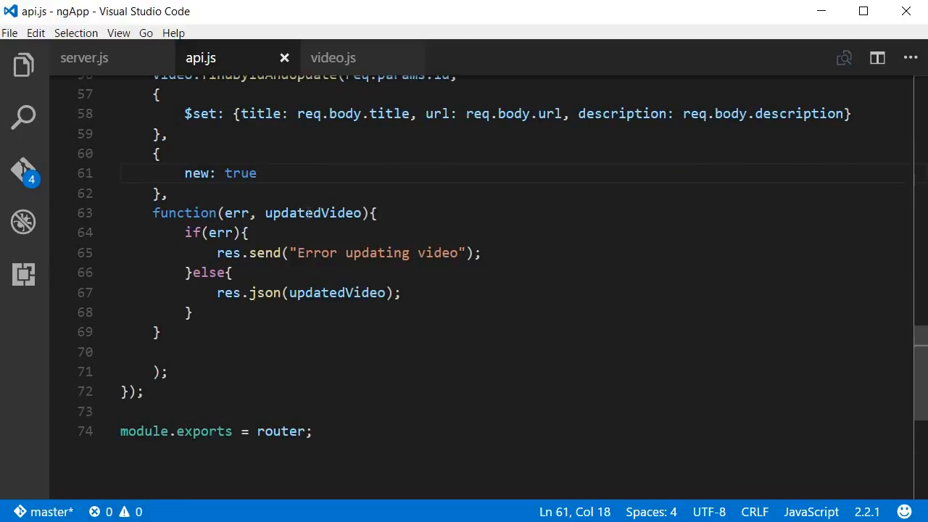
{"action": "double_click", "coordinate": [313, 211]}
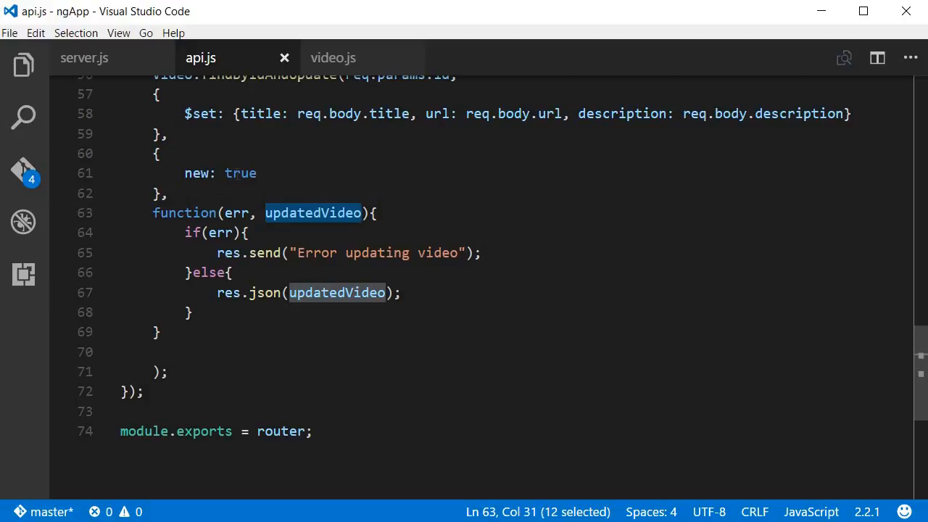
{"action": "double_click", "coordinate": [240, 173]}
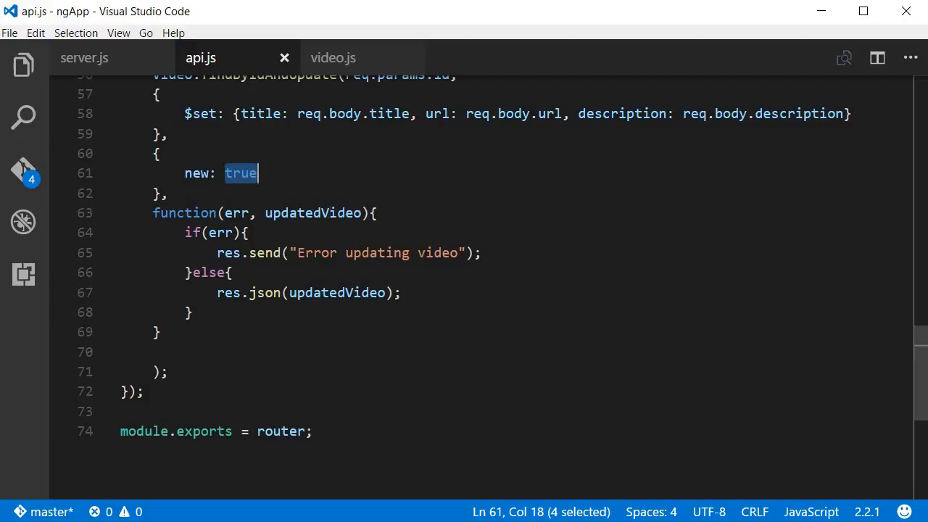
{"action": "double_click", "coordinate": [313, 212]}
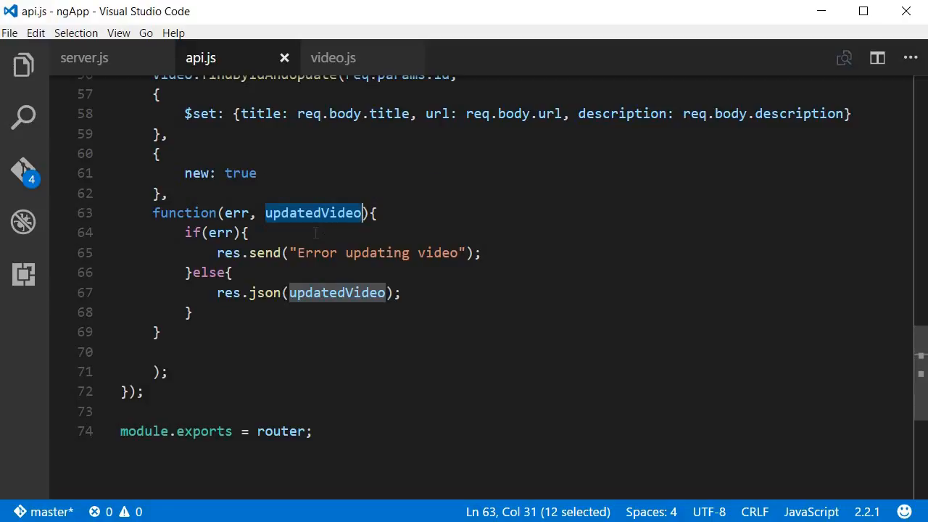
{"action": "left_click", "coordinate": [239, 173]}
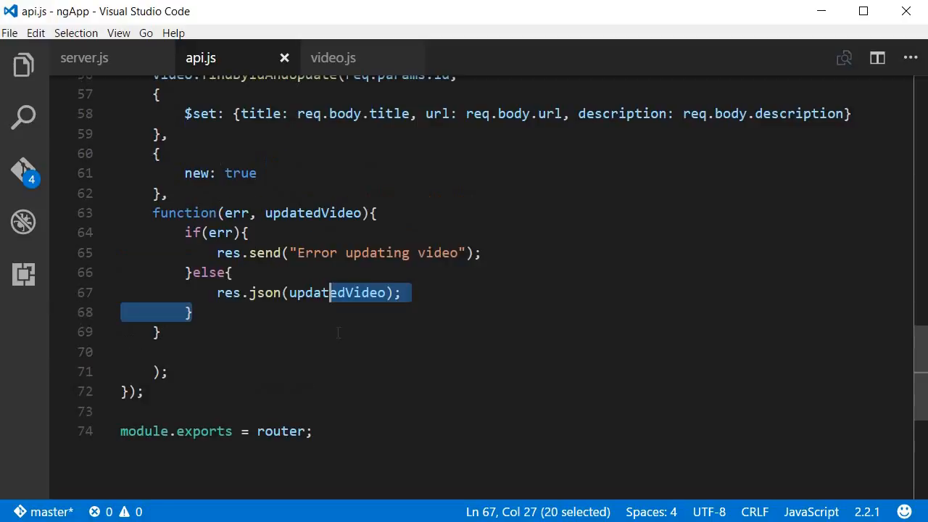
{"action": "scroll", "scroll_direction": "up", "scroll_amount": 3}
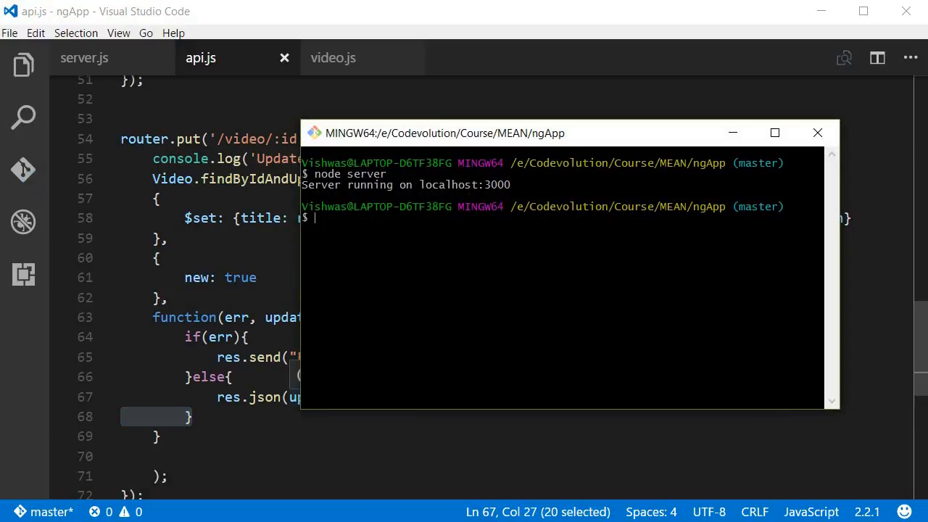
Run node server in Git Bash so the app listens on localhost:3000.
{"action": "type", "text": "node server"}
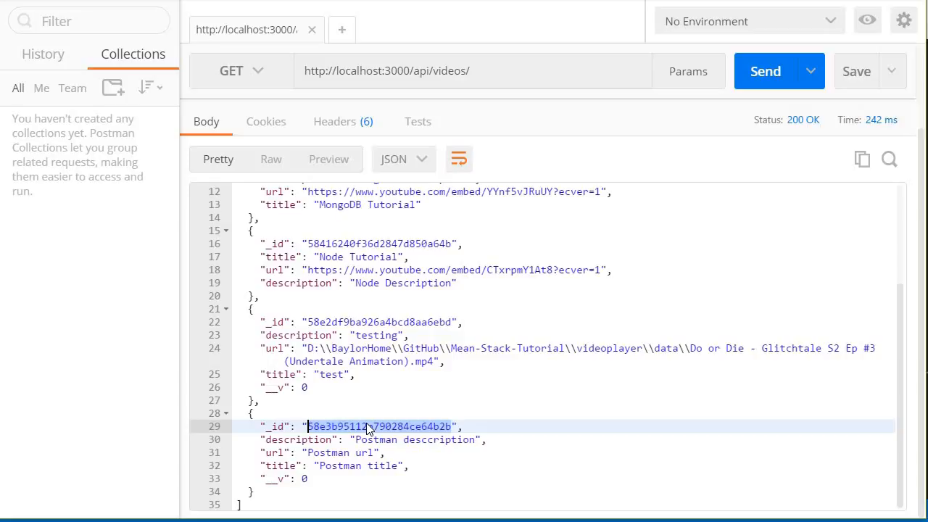
{"action": "mouse_move", "coordinate": [342, 29]}
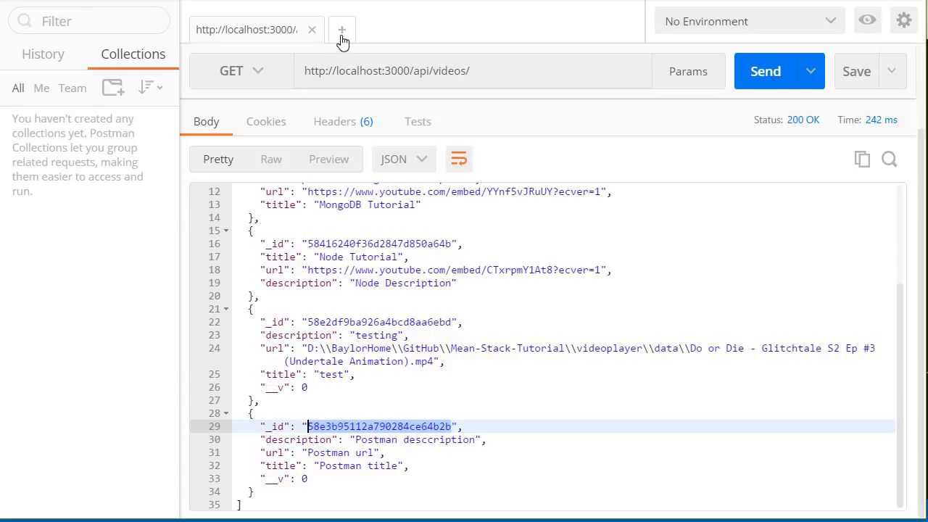
Start a new request tab with the method set to PUT.
{"action": "left_click", "coordinate": [342, 29]}
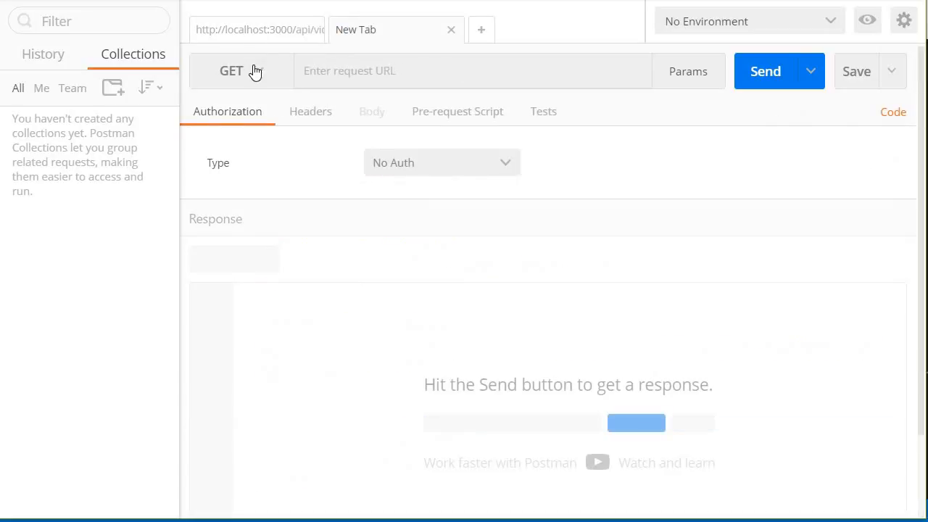
{"action": "left_click", "coordinate": [241, 69]}
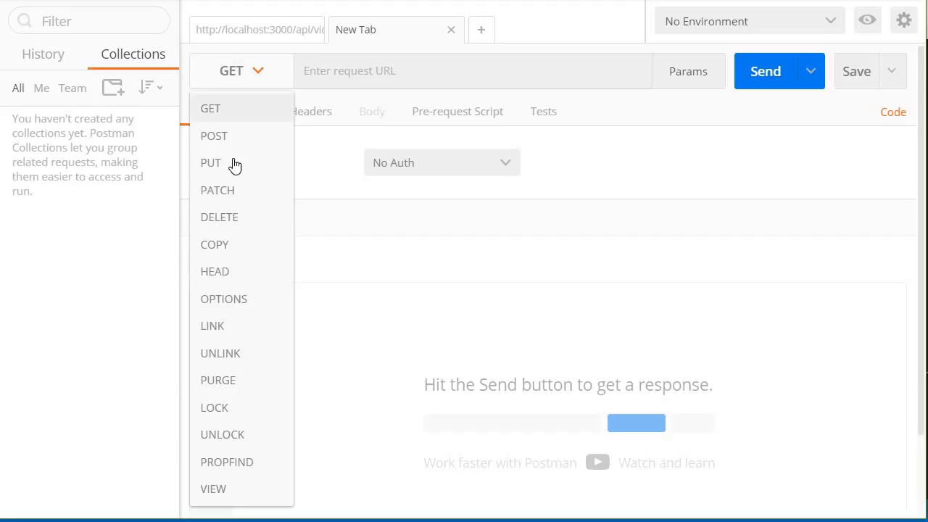
{"action": "left_click", "coordinate": [212, 163]}
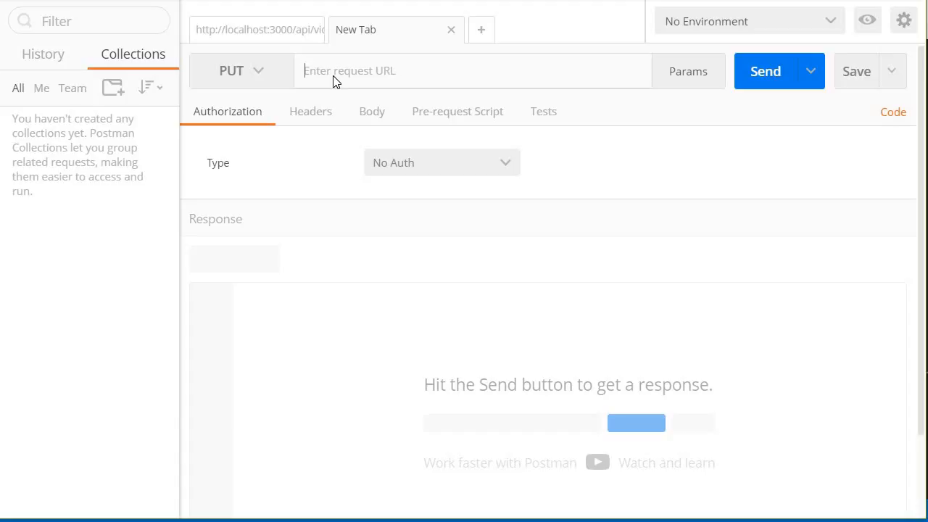
Set the URL to localhost:3000/api/video/58e3b95112a790284ce64b2b from the suggestions.
{"action": "type", "text": "local"}
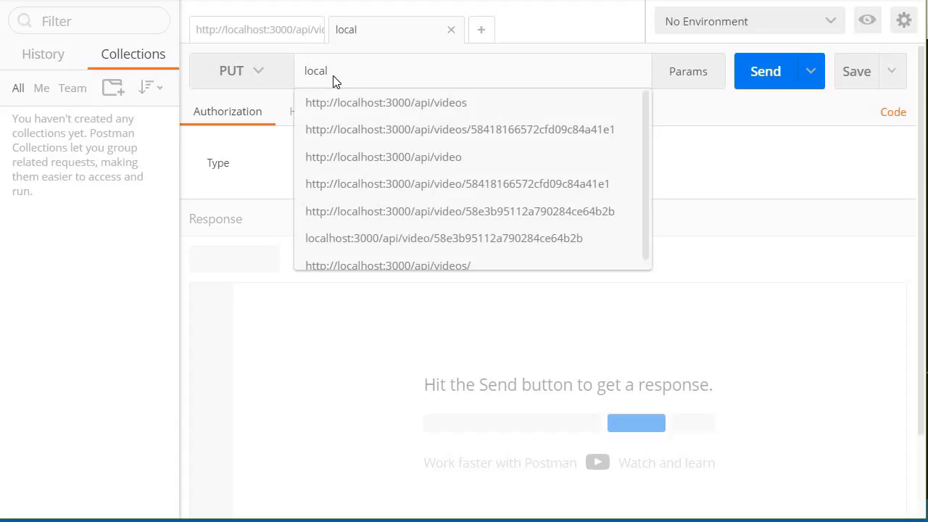
{"action": "mouse_move", "coordinate": [386, 102]}
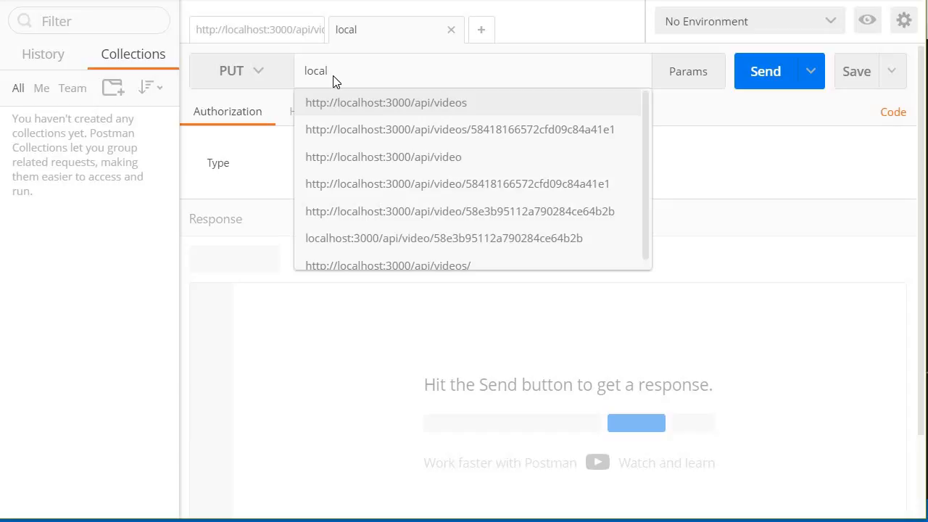
{"action": "left_click", "coordinate": [382, 156]}
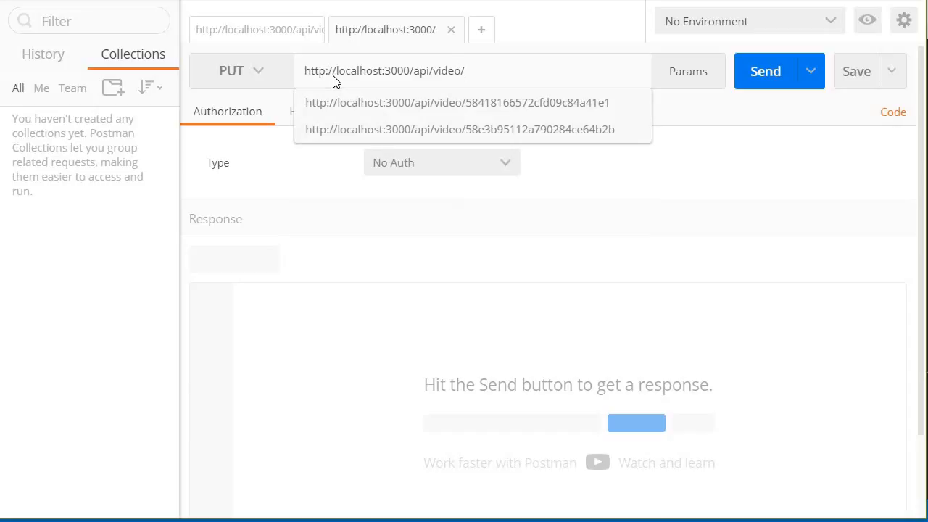
{"action": "left_click", "coordinate": [460, 129]}
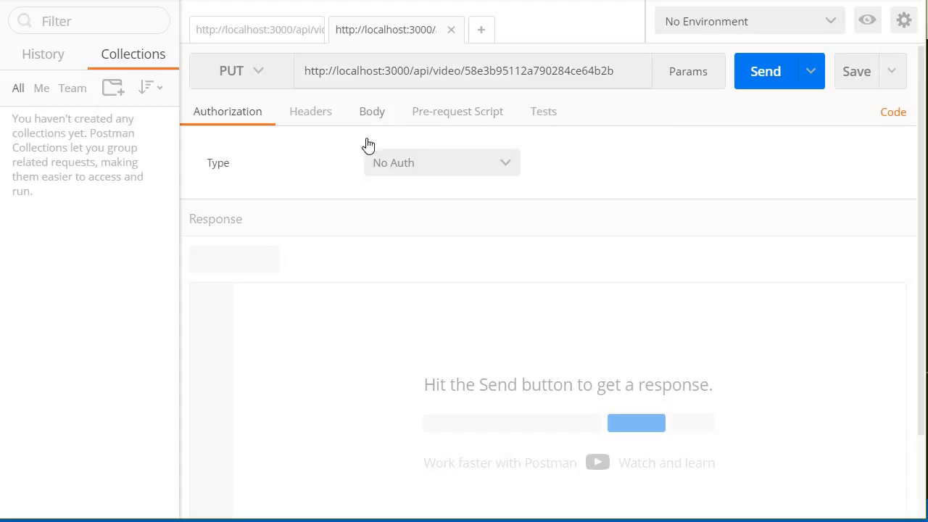
Use an x-www-form-urlencoded body with title set to 'Updated title'.
{"action": "left_click", "coordinate": [371, 110]}
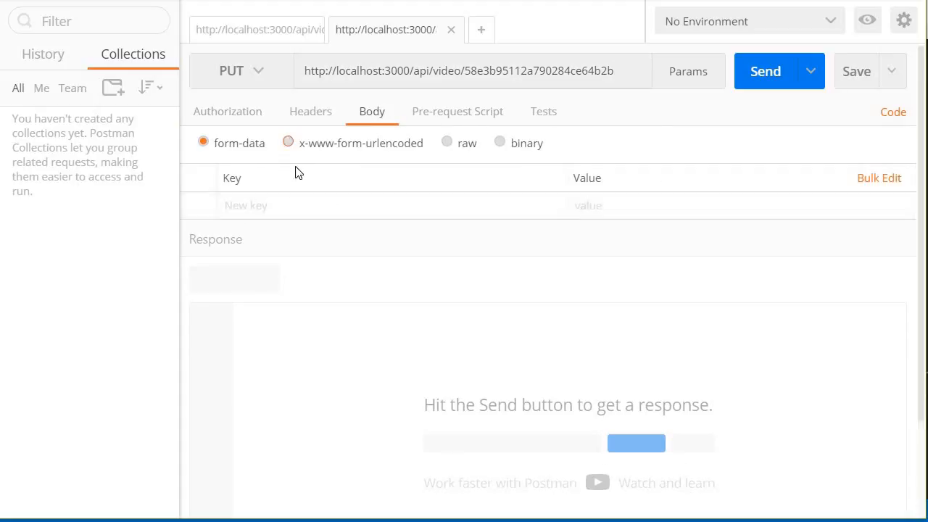
{"action": "left_click", "coordinate": [287, 142]}
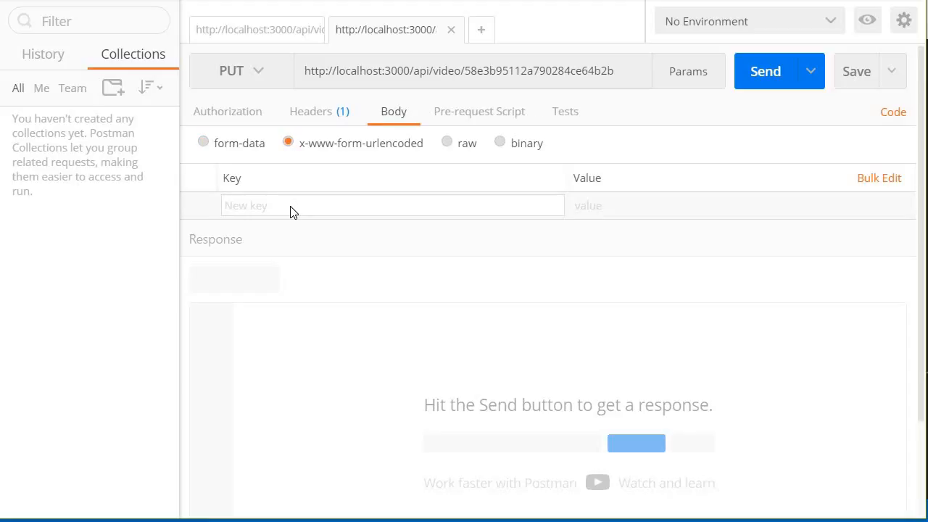
{"action": "type", "text": "title"}
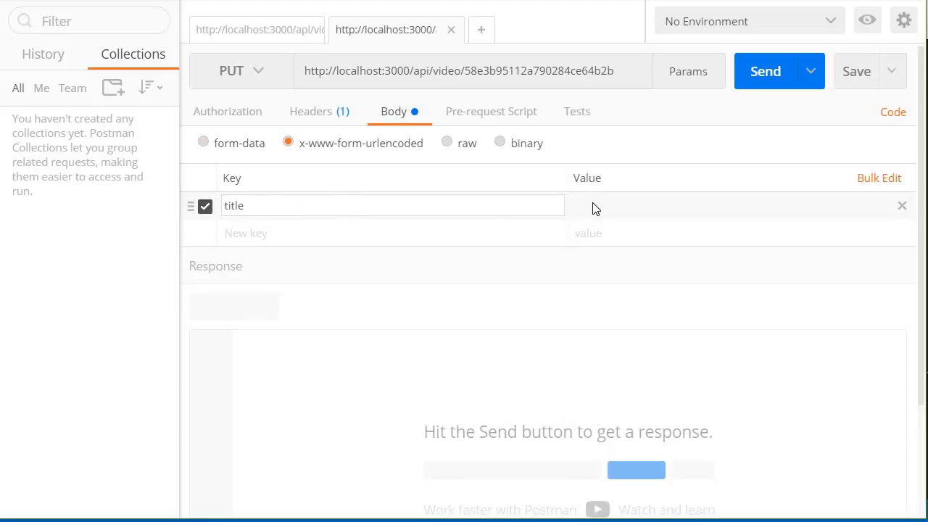
{"action": "left_click", "coordinate": [728, 206]}
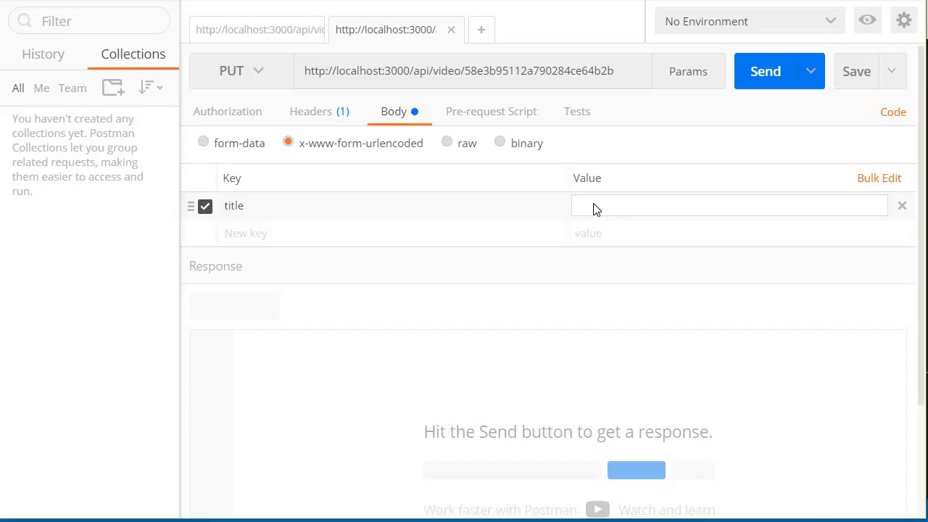
{"action": "type", "text": "Updated title"}
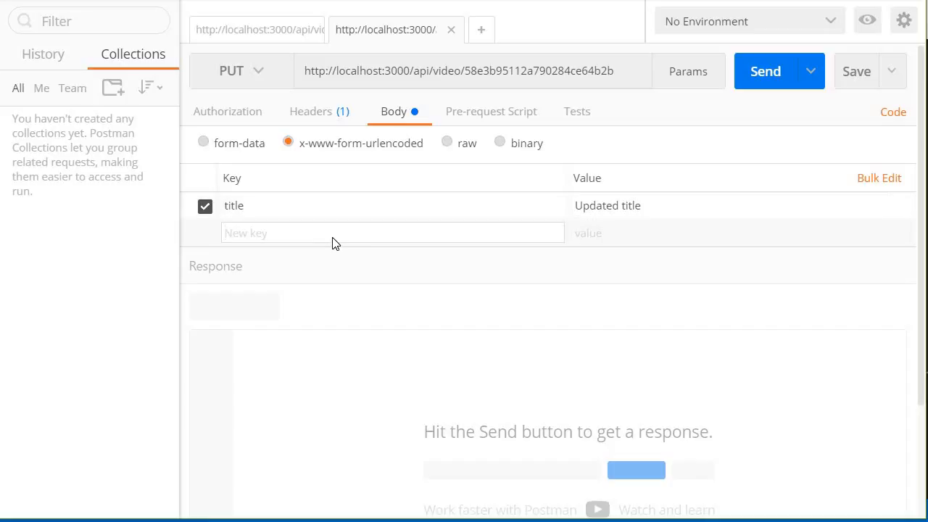
Add url 'Updated url' and description 'Updated desc' fields, then send the request.
{"action": "type", "text": "url"}
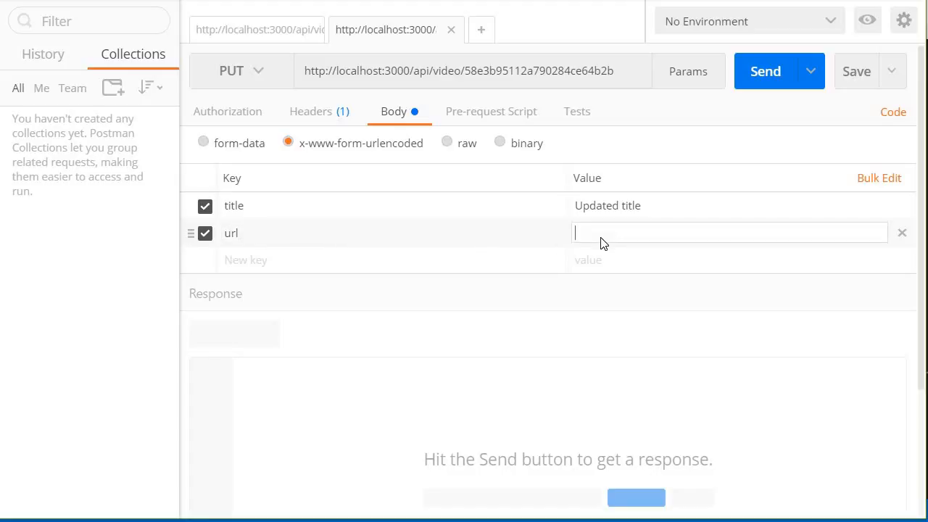
{"action": "type", "text": "Updated"}
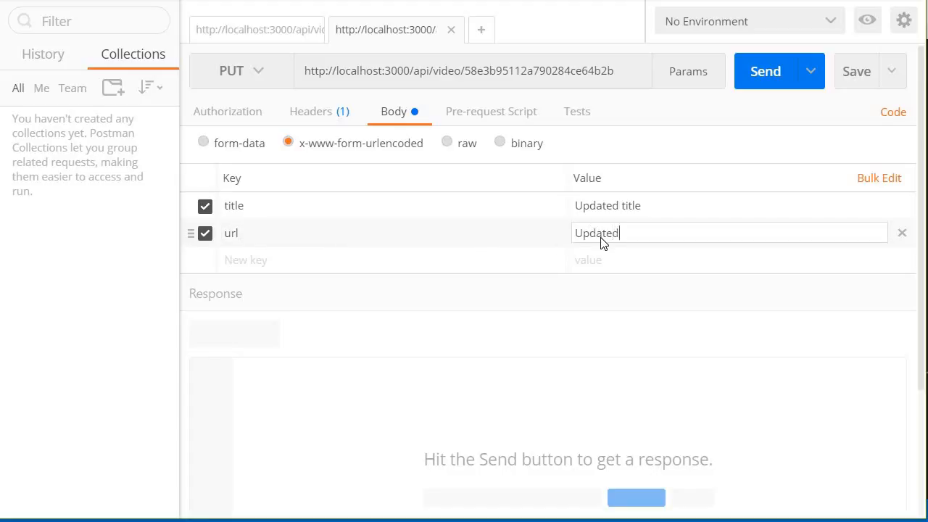
{"action": "type", "text": "url"}
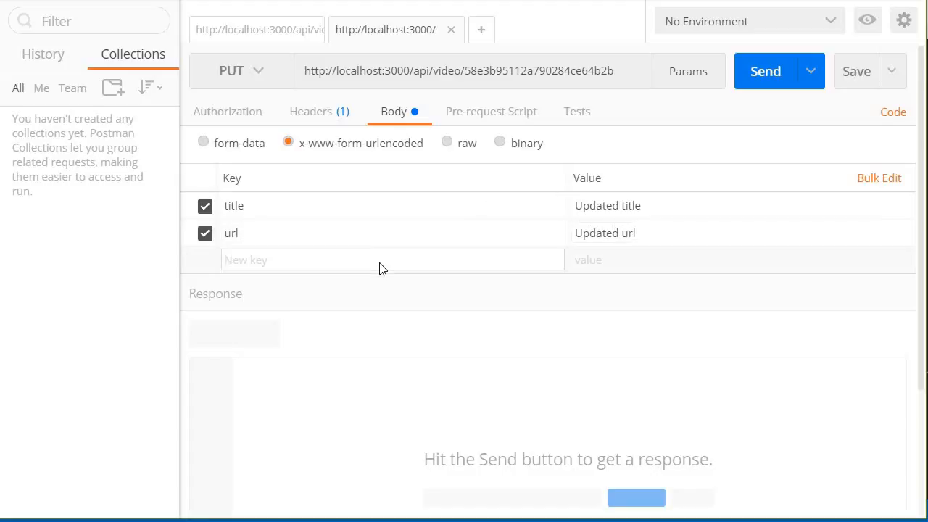
{"action": "type", "text": "descriptio"}
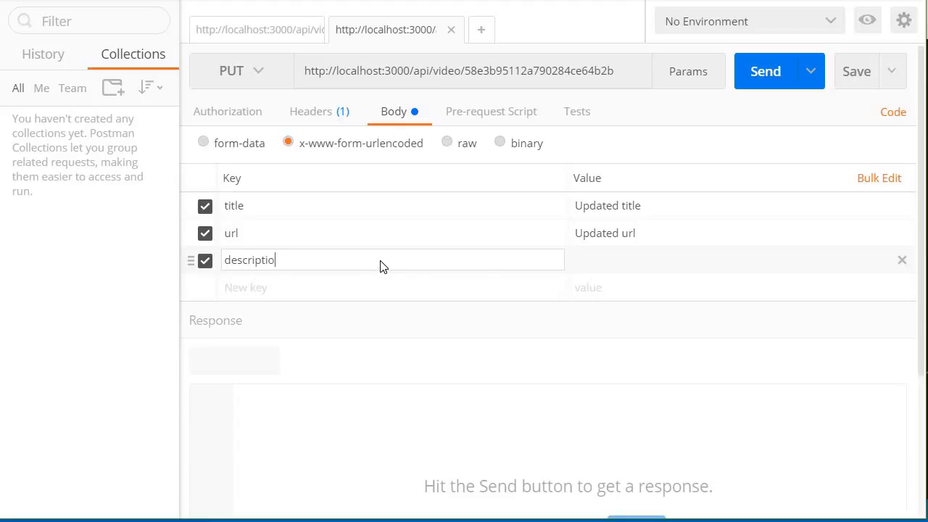
{"action": "left_click", "coordinate": [728, 260]}
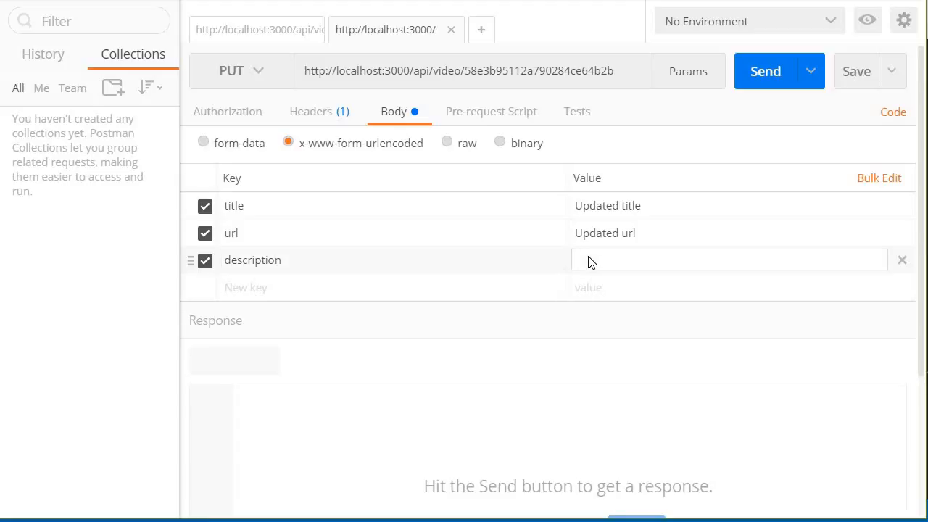
{"action": "type", "text": "Updated desc"}
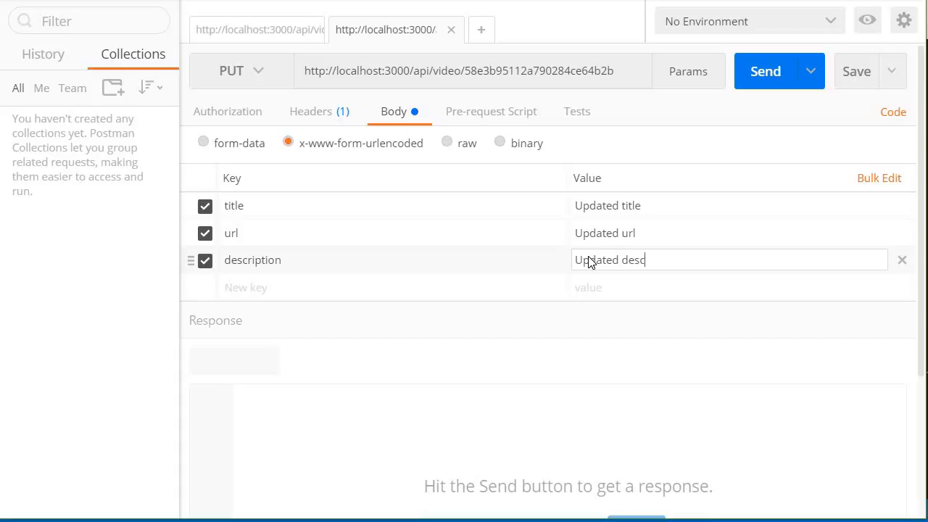
{"action": "left_click", "coordinate": [766, 71]}
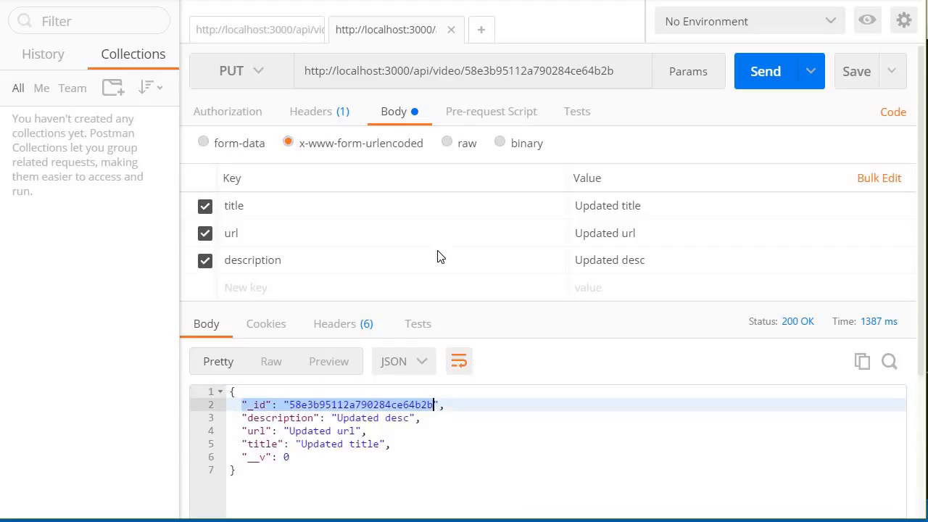
Review the 200 OK response showing the video id with updated title, url and description.
{"action": "double_click", "coordinate": [540, 70]}
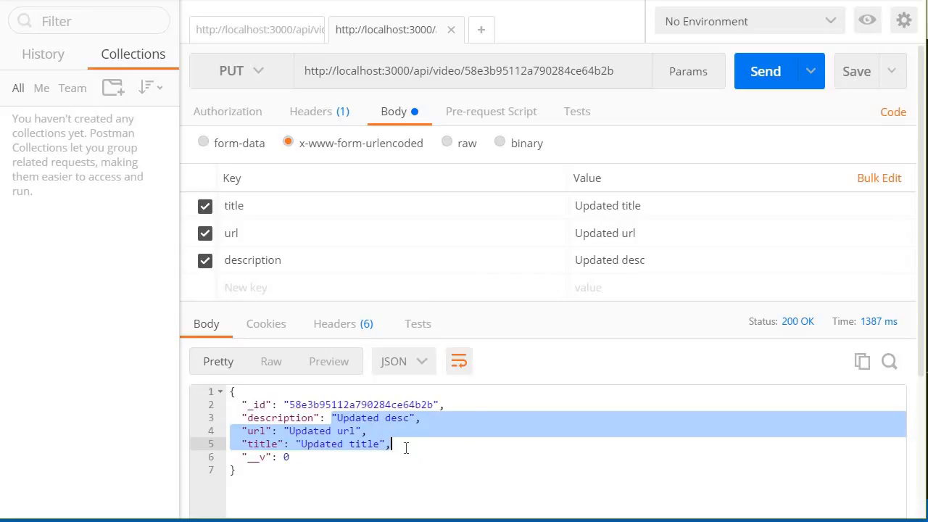
{"action": "left_click", "coordinate": [406, 444]}
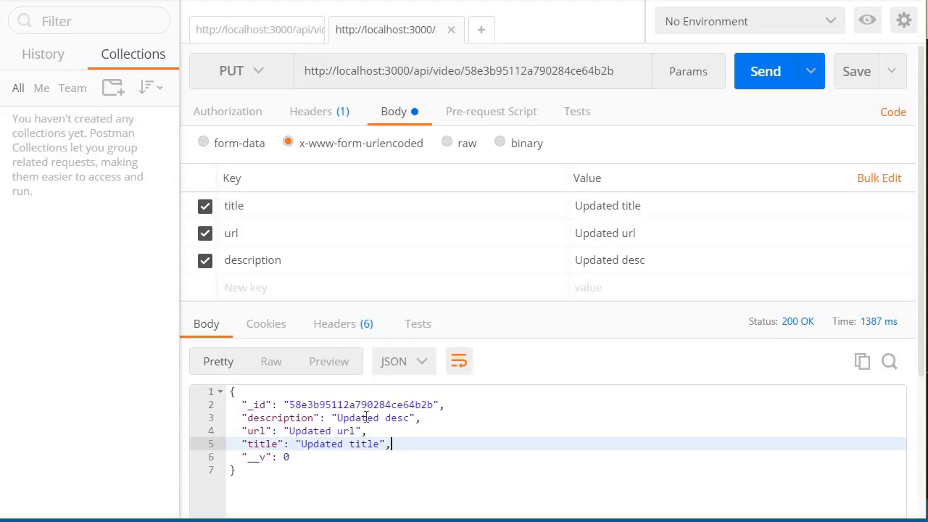
{"action": "mouse_move", "coordinate": [550, 191]}
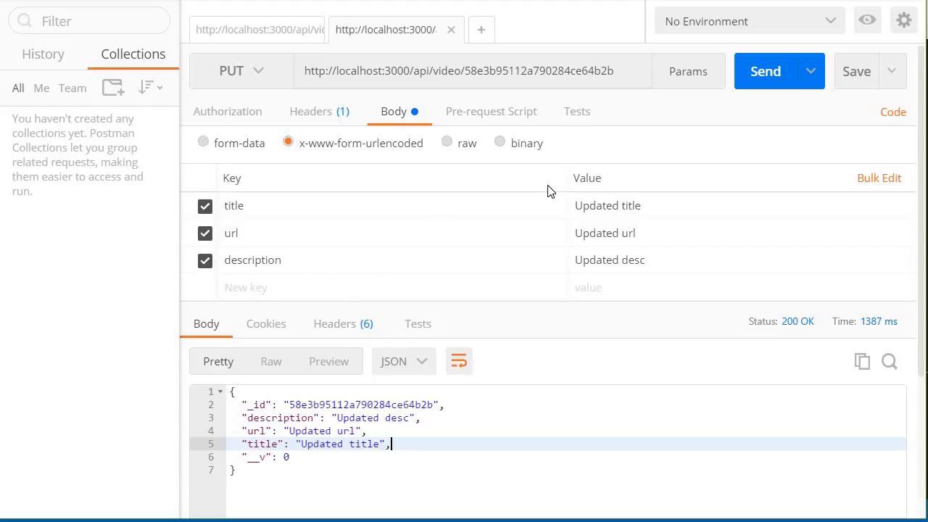
{"action": "mouse_move", "coordinate": [322, 226]}
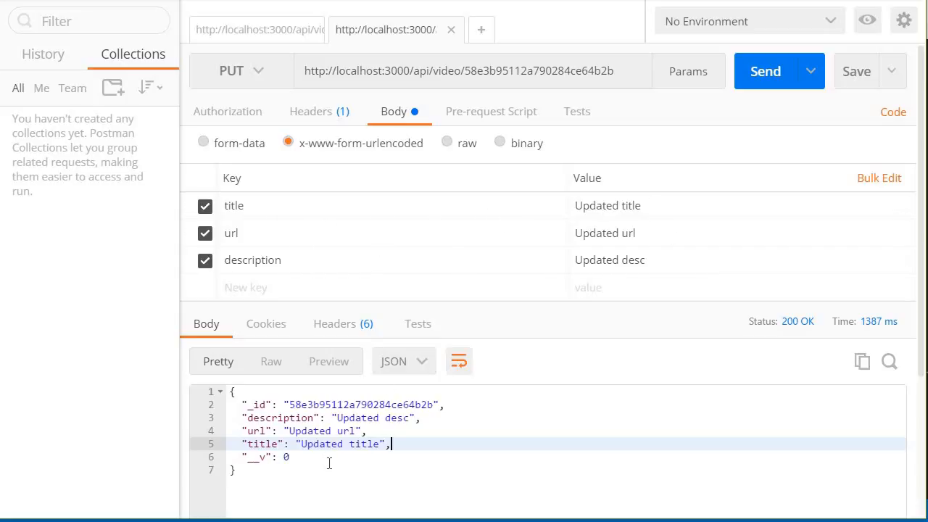
{"action": "mouse_move", "coordinate": [354, 191]}
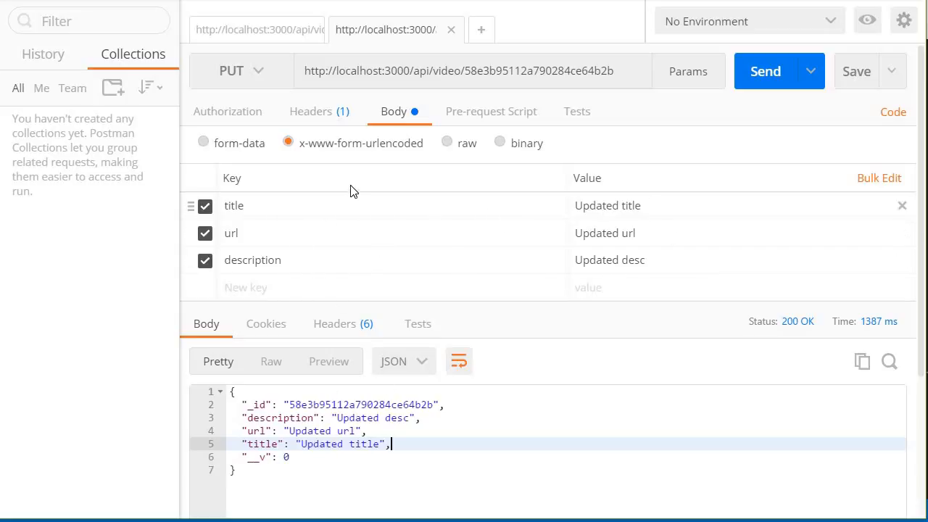